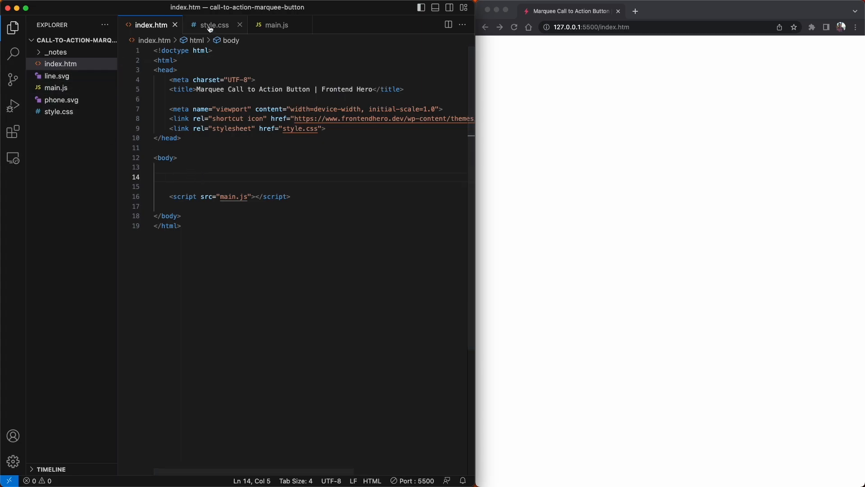
Step: Review style.css, then return to main.js with its coarse-pointer check
{"action": "left_click", "coordinate": [214, 25]}
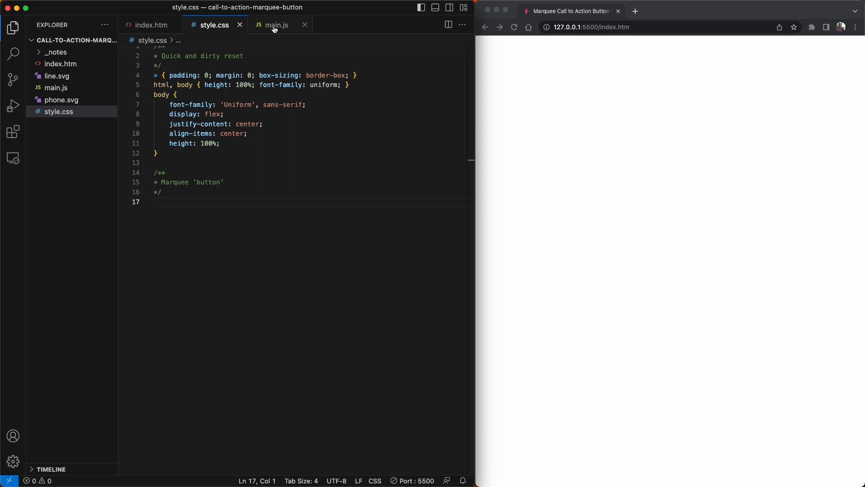
{"action": "left_click", "coordinate": [276, 25]}
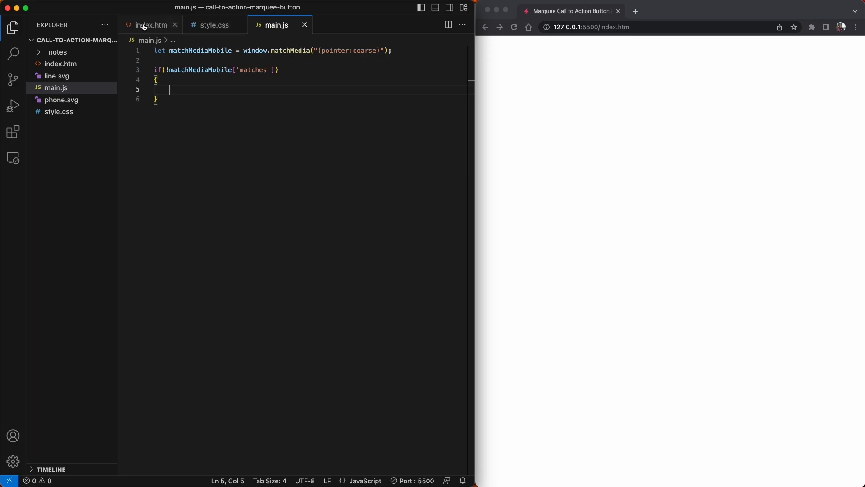
Step: In index.htm, add feh-marquee-wrapper and feh-marquee divs with a link reading 'Contact Us Today'
{"action": "left_click", "coordinate": [150, 25]}
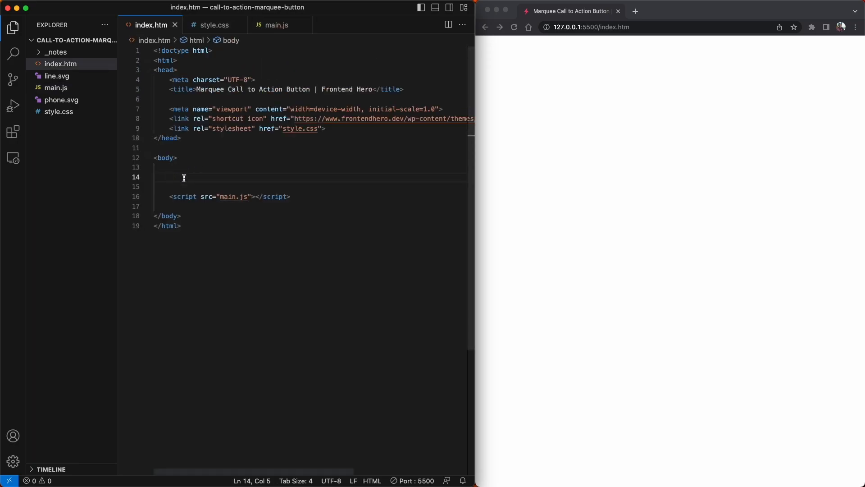
{"action": "type", "text": "<div"}
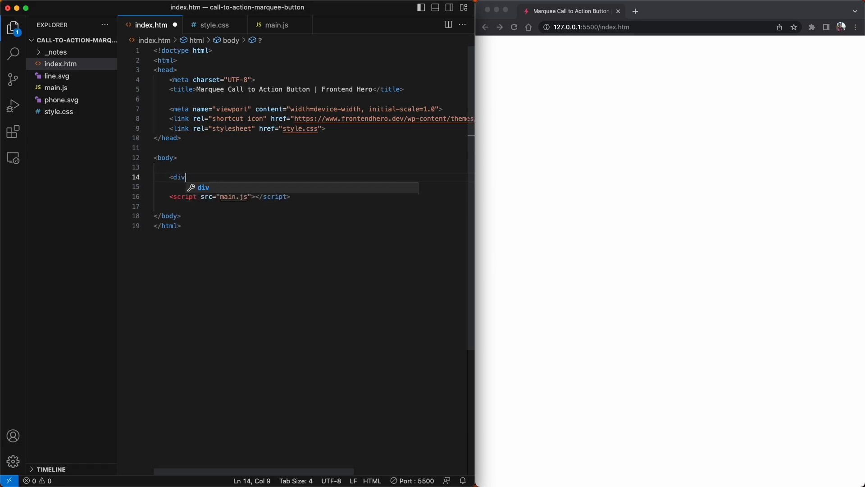
{"action": "type", "text": "id=\"feh-"}
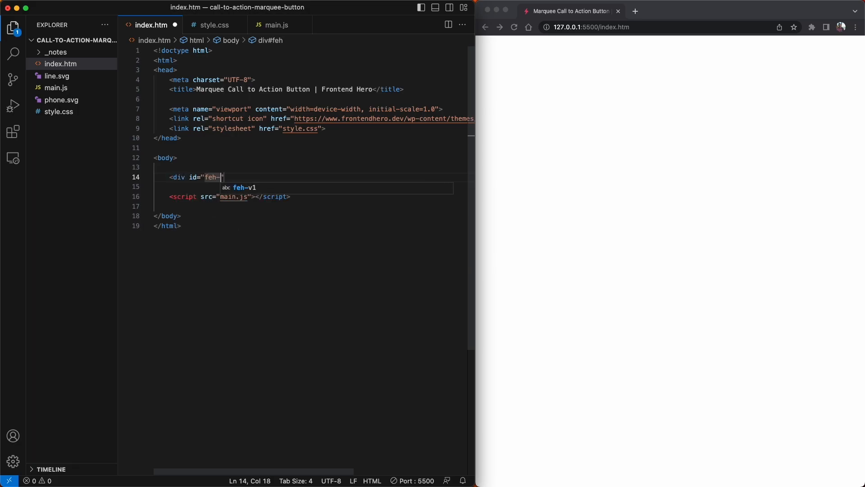
{"action": "type", "text": "marquee-wrapper"}
{"action": "type", "text": "<div id=\""}
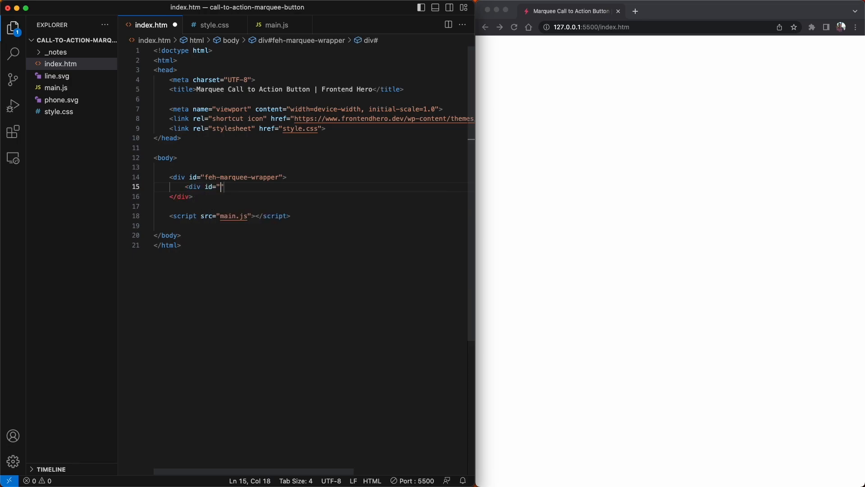
{"action": "type", "text": "feh-marquee"}
{"action": "type", "text": "<"}
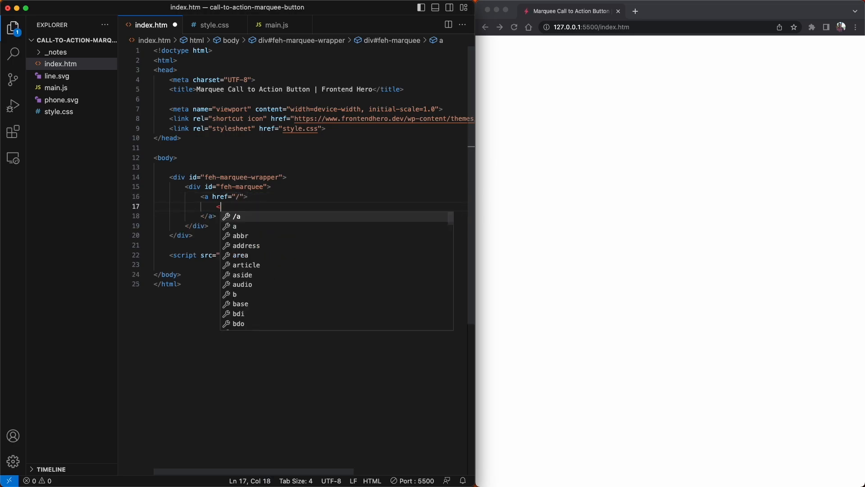
{"action": "type", "text": "span class=\"feh-text\"></span>"}
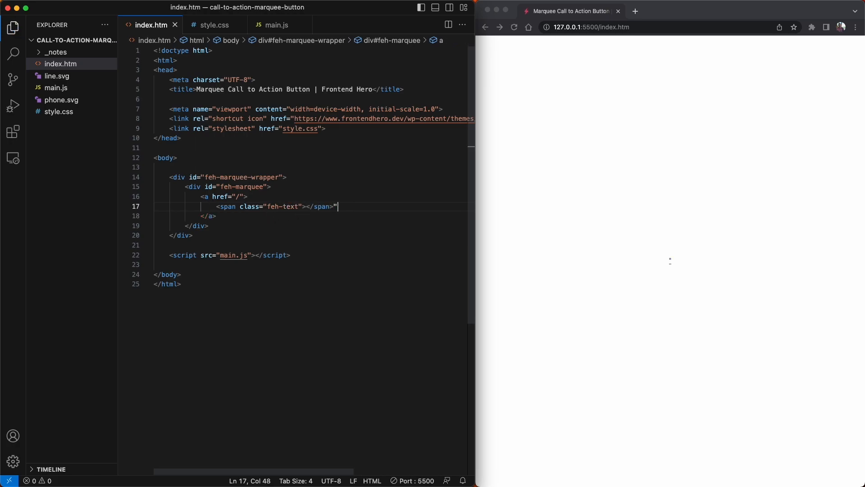
{"action": "type", "text": "Contact Us Today"}
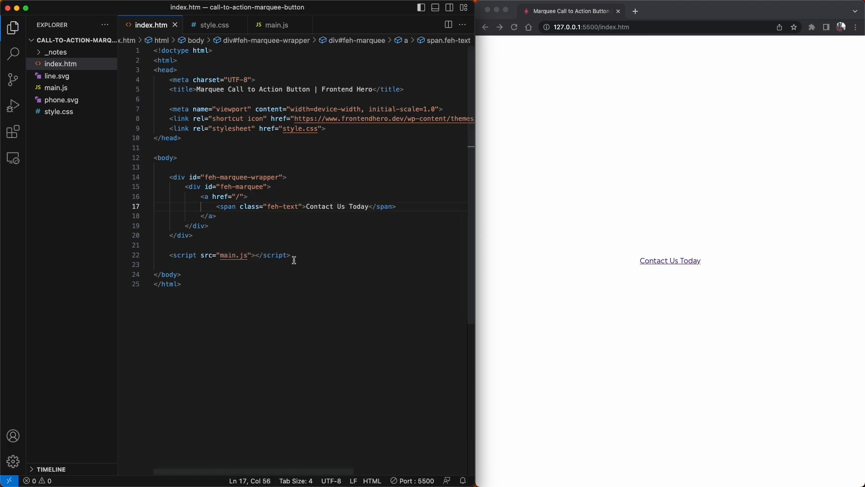
{"action": "left_click_drag", "start_coordinate": [202, 196], "coordinate": [216, 216]}
{"action": "type", "text": "border: 7px s"}
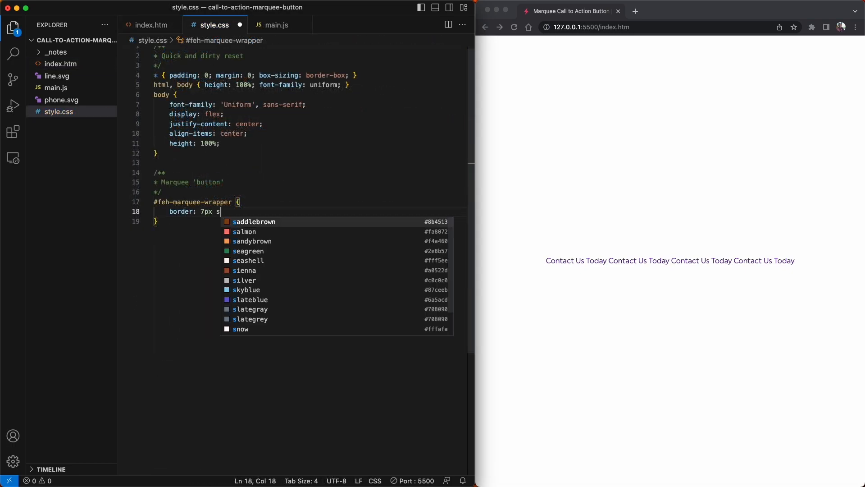
Step: Style #feh-marquee-wrapper: solid light-purple border, relative, max-width 350px, background #331a9c, flex
{"action": "type", "text": "olid #817ac4;"}
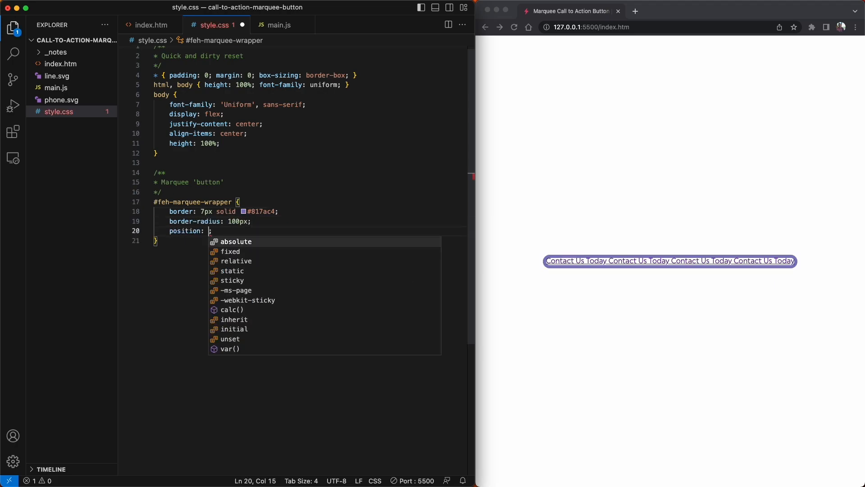
{"action": "type", "text": "relative;"}
{"action": "type", "text": "max"}
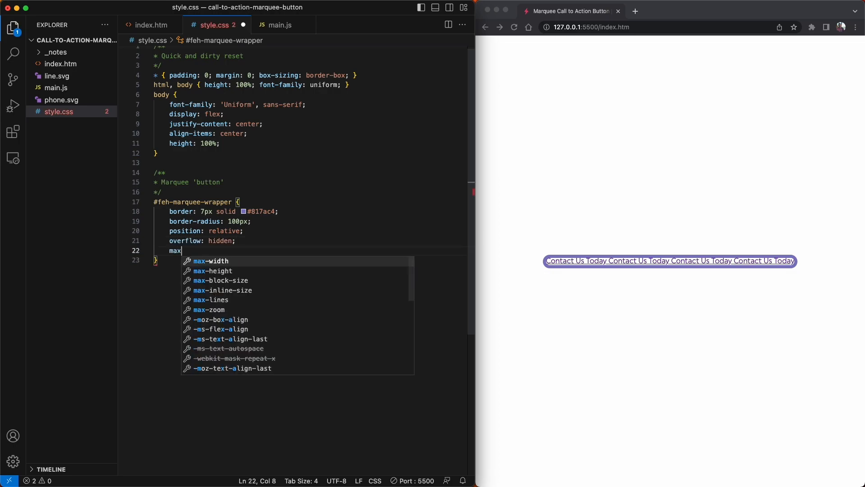
{"action": "type", "text": "-width: 350px;"}
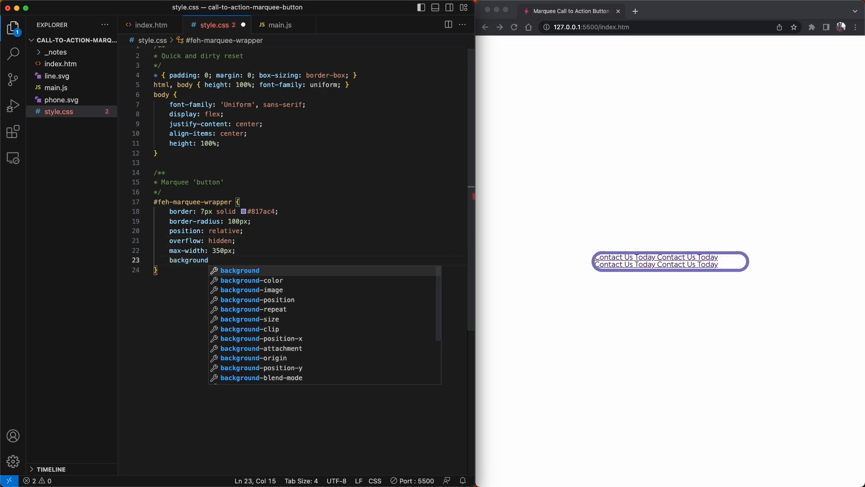
{"action": "type", "text": ": #331a9c"}
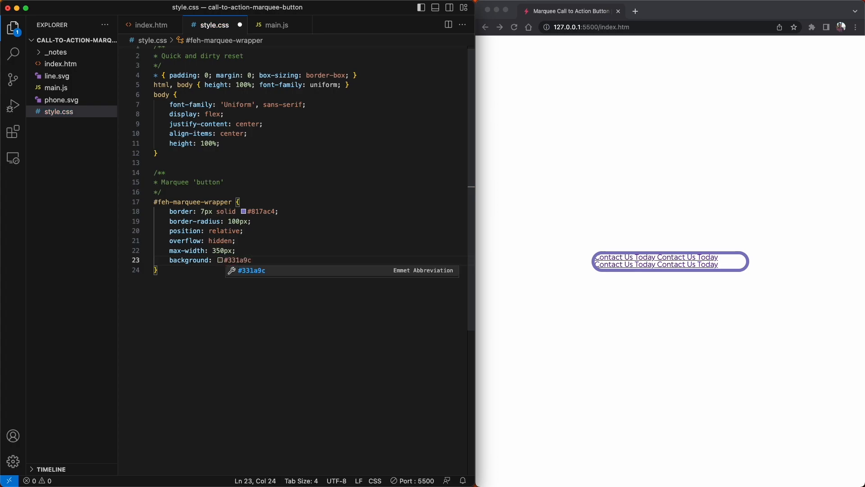
{"action": "type", "text": "display: flex;"}
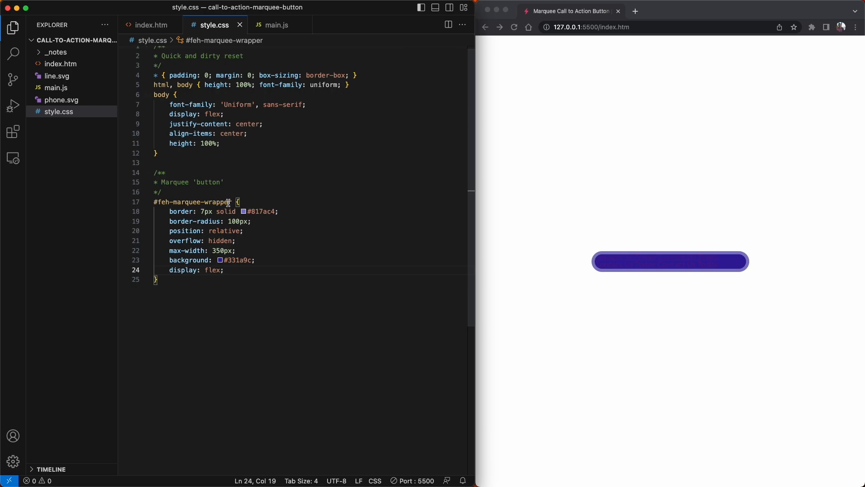
{"action": "type", "text": "#feh-marquee-wrap {"}
{"action": "type", "text": "#feh-marquee a {"}
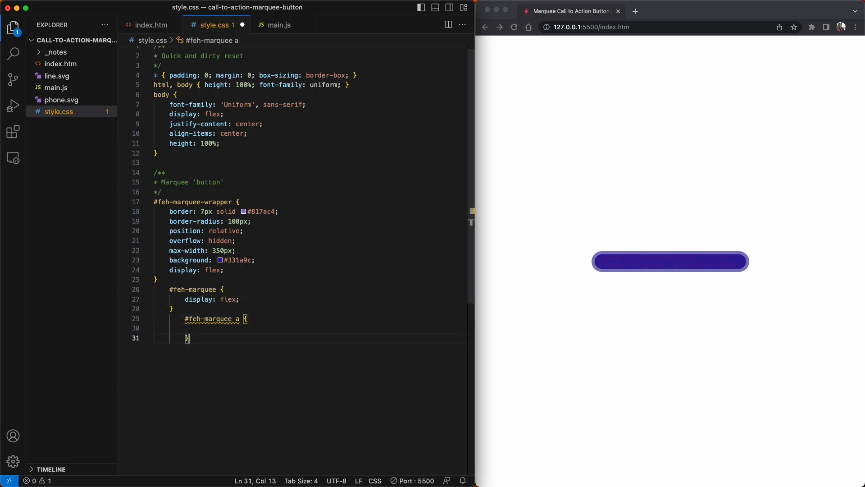
Step: Make marquee links white (#fff), weight 800, uppercase, no underline, position relative
{"action": "type", "text": "color: #fff;"}
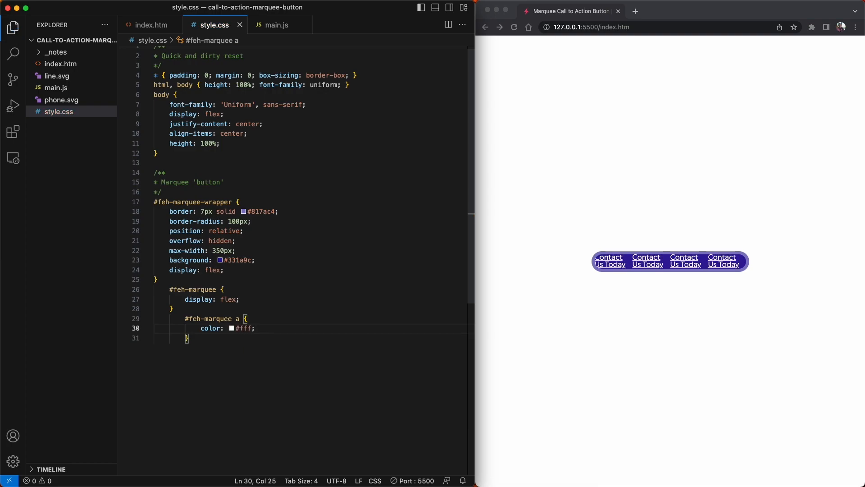
{"action": "type", "text": "font-weight: 800;"}
{"action": "type", "text": "padding:"}
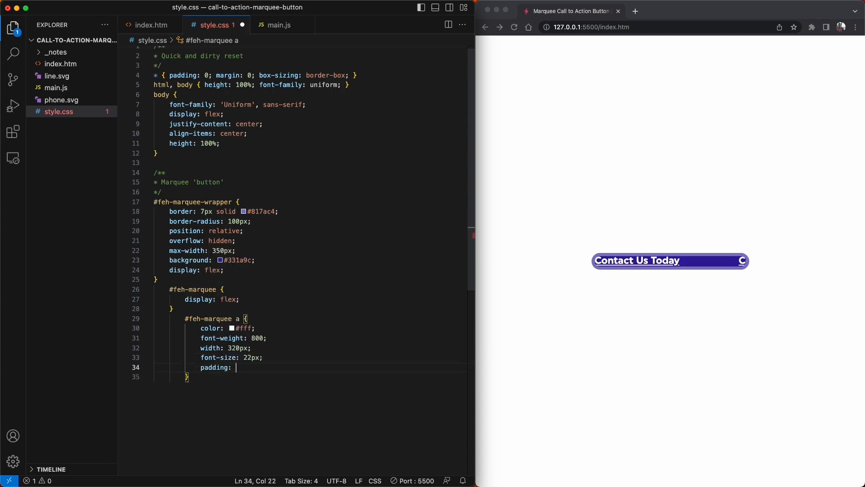
{"action": "type", "text": "text"}
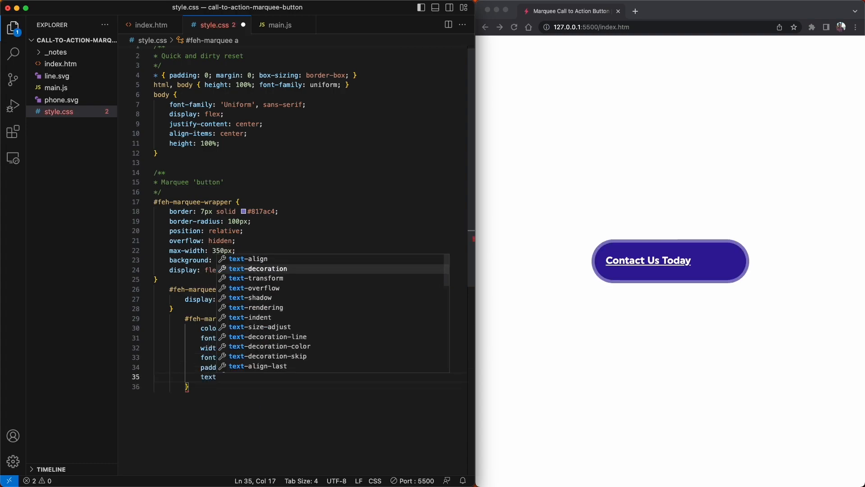
{"action": "type", "text": "text-transform: uppercase;"}
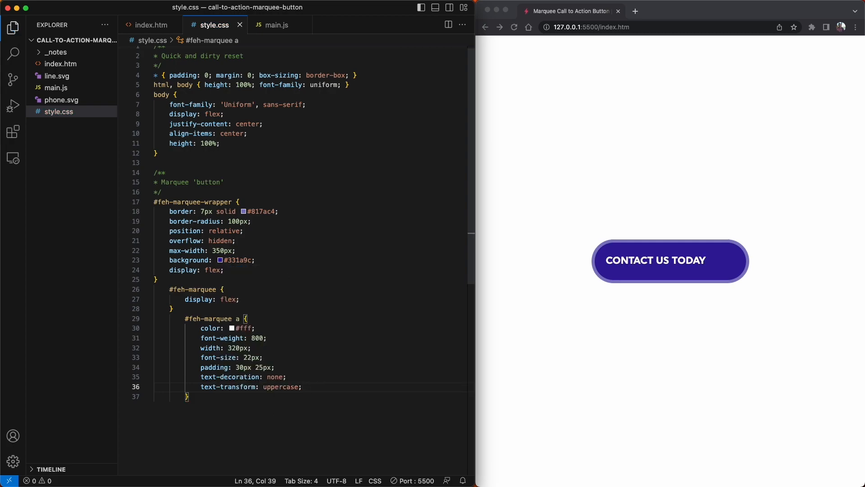
{"action": "type", "text": "position: relative;"}
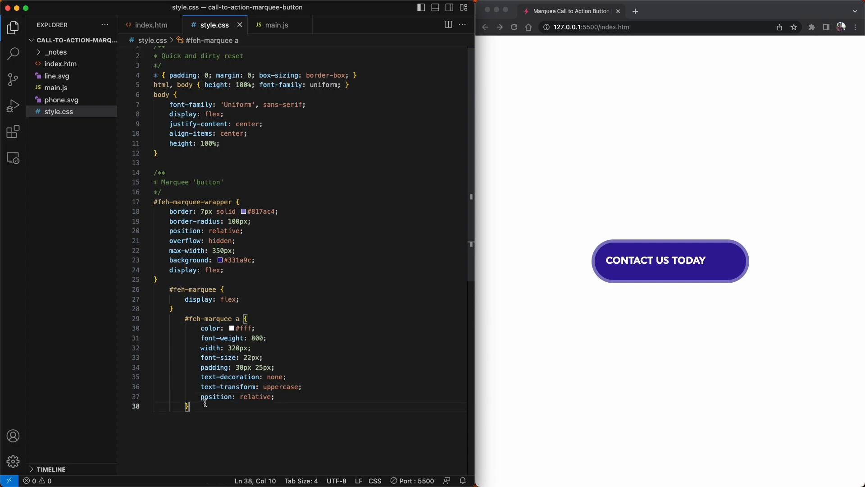
{"action": "type", "text": "#feh-marquee a::before {"}
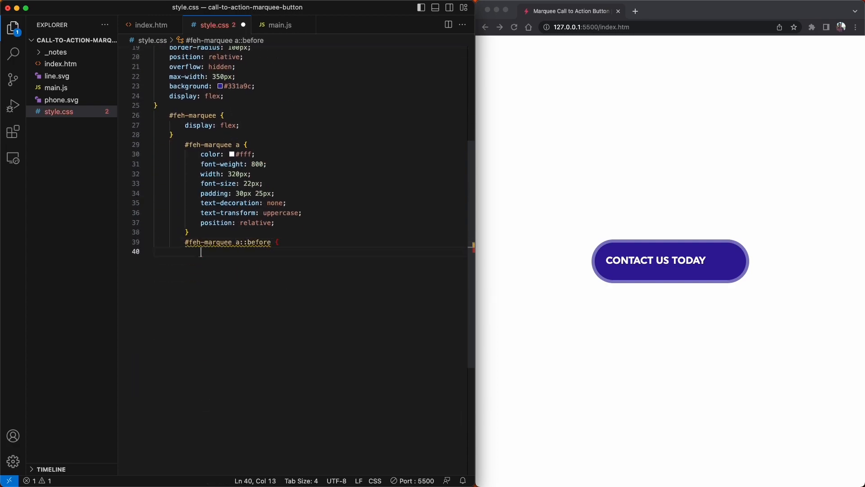
Step: Give the link ::before an absolute line.svg background at bottom 12px, set to no-repeat
{"action": "type", "text": "content: \"\";"}
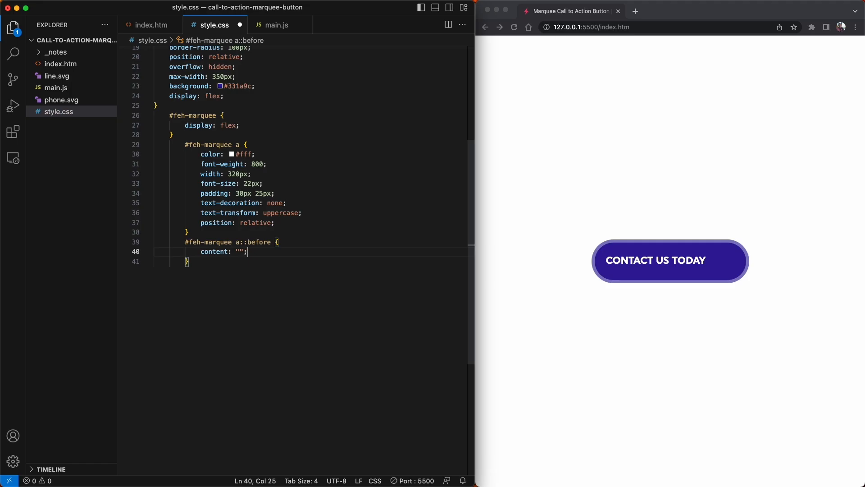
{"action": "type", "text": "position: absolute;"}
{"action": "type", "text": "height: 15px;"}
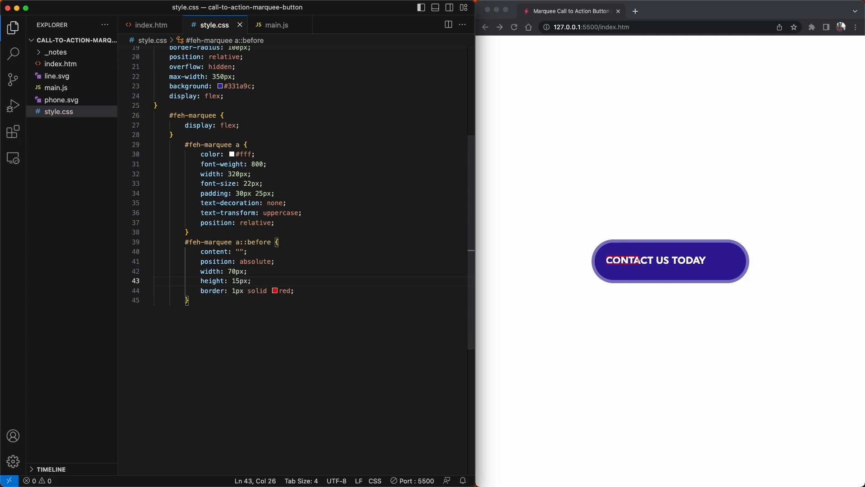
{"action": "type", "text": "bottom:"}
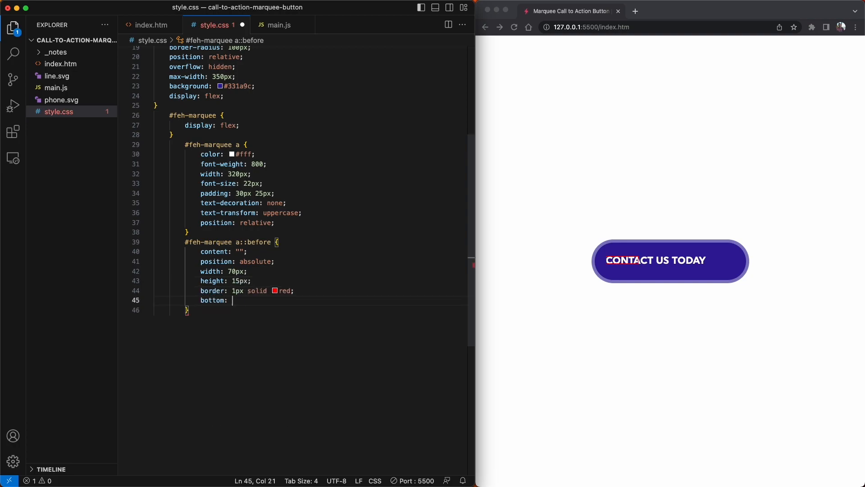
{"action": "type", "text": "12px;"}
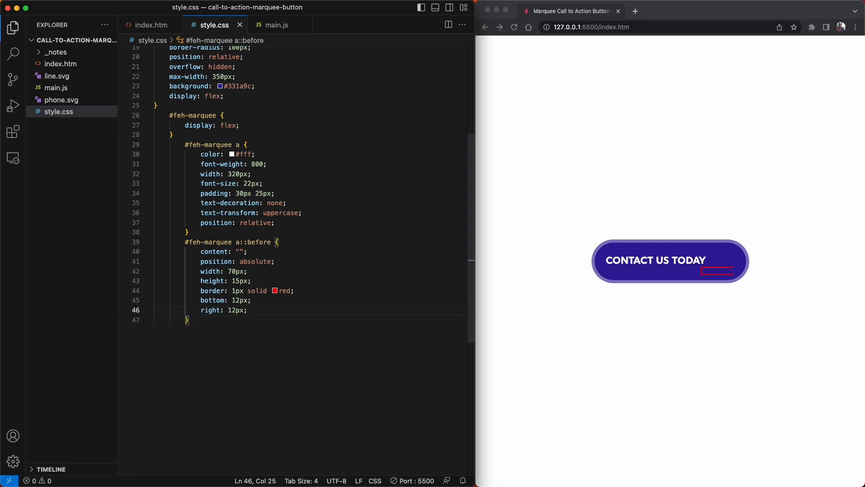
{"action": "type", "text": "background: u;"}
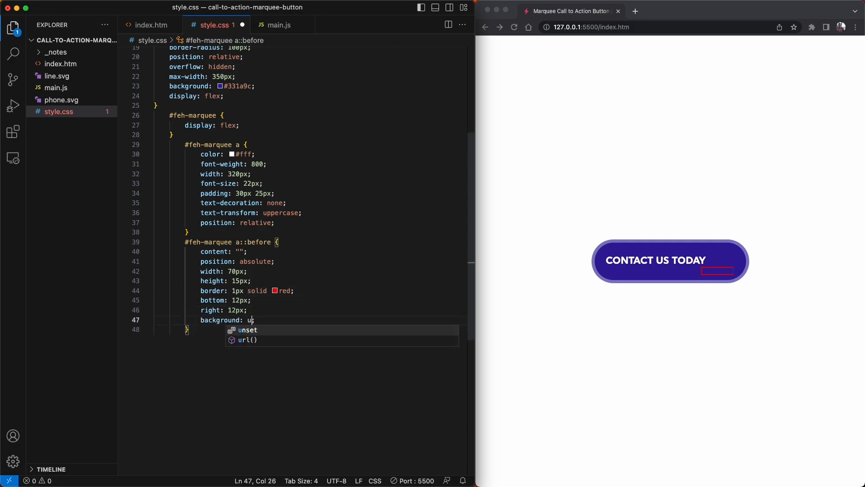
{"action": "type", "text": "rl('line.svg');"}
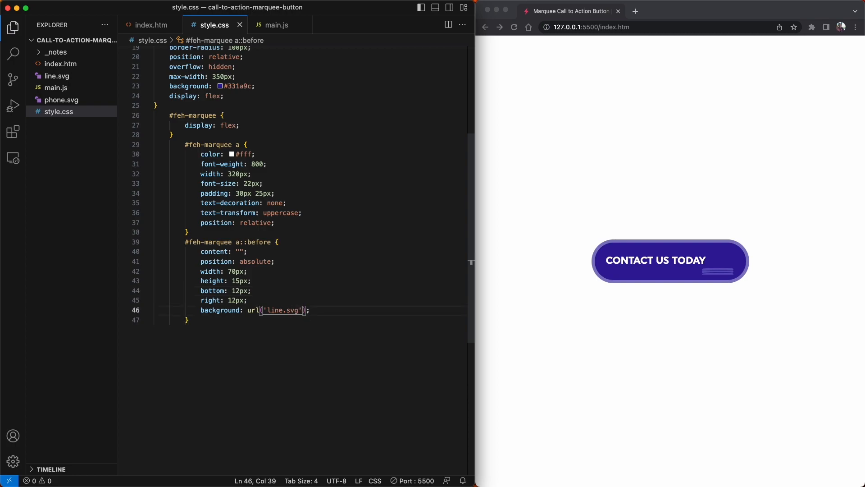
{"action": "type", "text": "no-repeat"}
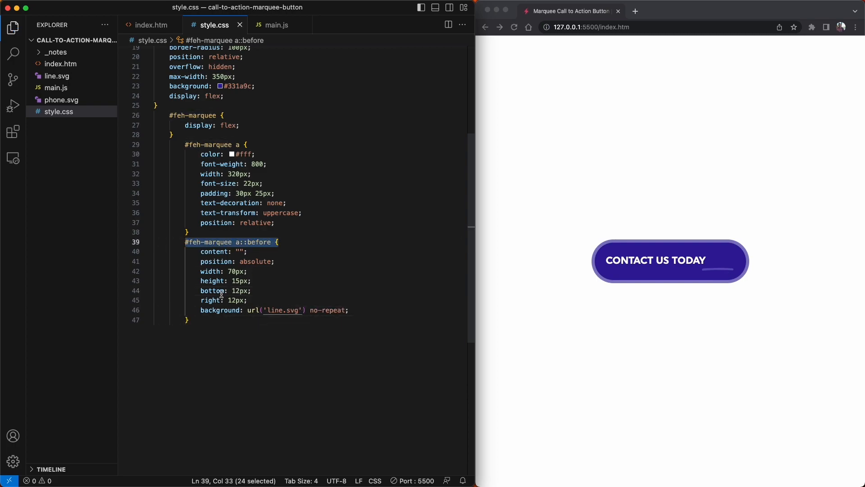
{"action": "type", "text": "#feh-marquee a::before {"}
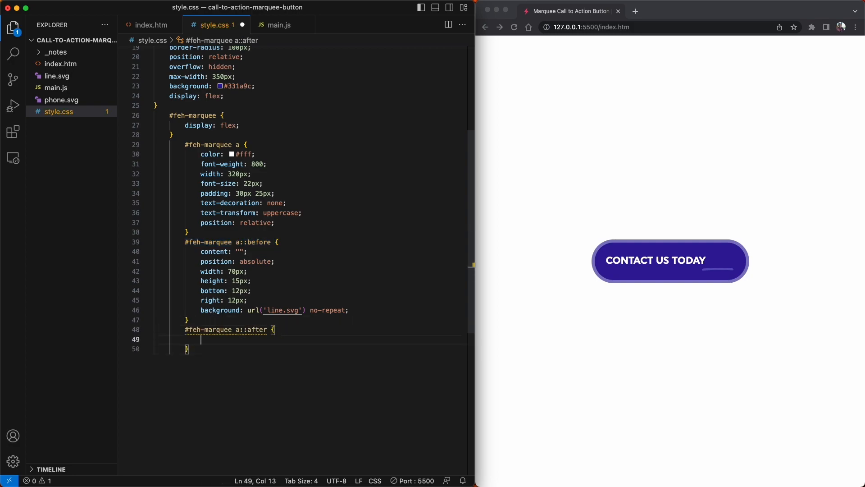
Step: Add a link ::after phone icon centred with top 50% and translateY(-50%)
{"action": "type", "text": "content: \"\";"}
{"action": "left_click", "coordinate": [233, 301]}
{"action": "type", "text": "7"}
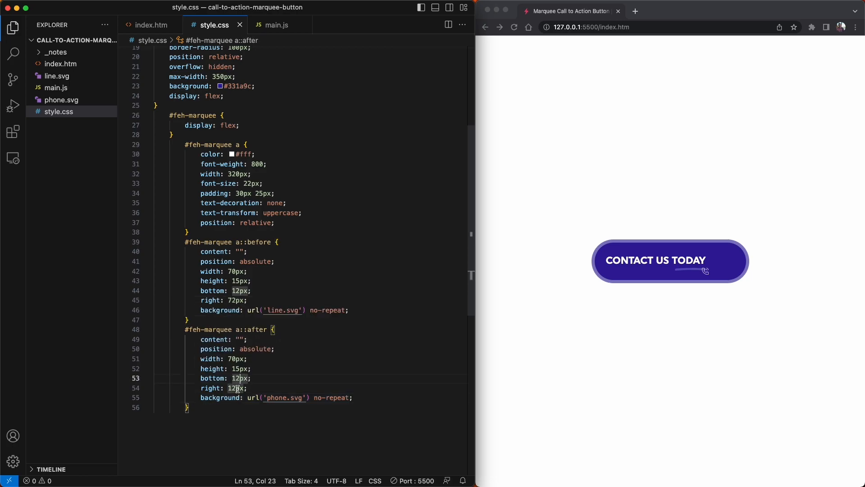
{"action": "type", "text": "top: 50%;"}
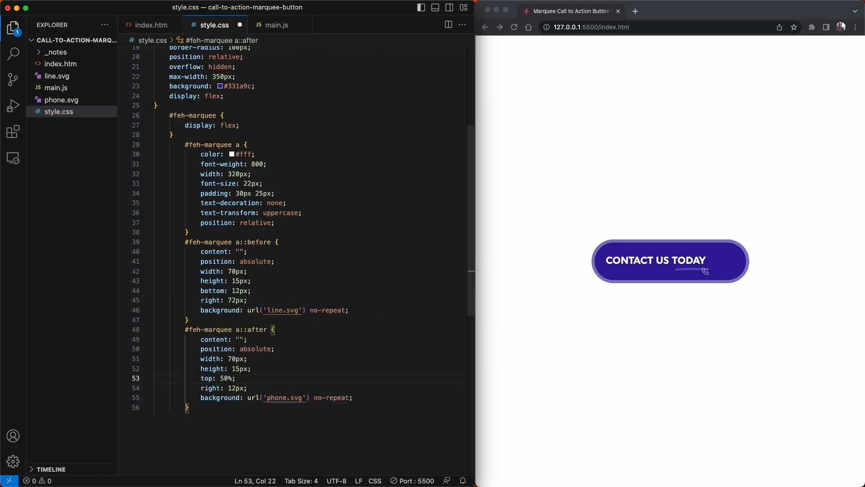
{"action": "type", "text": "transform: translateY();"}
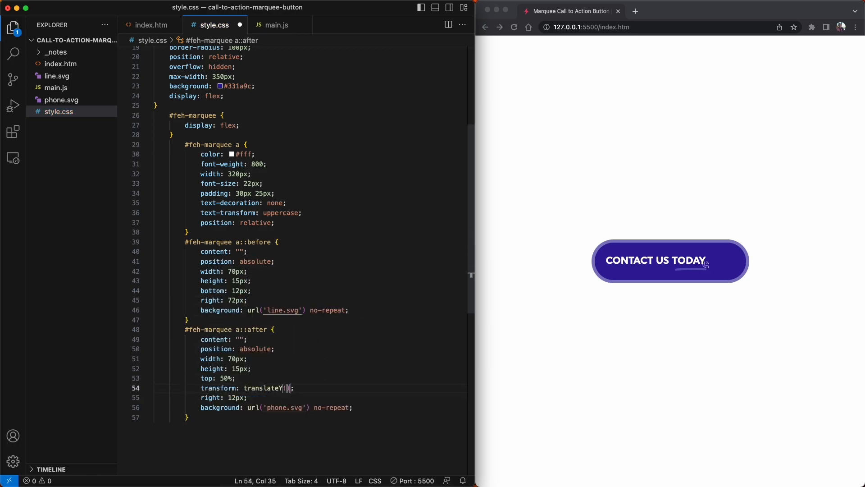
{"action": "type", "text": "-50%"}
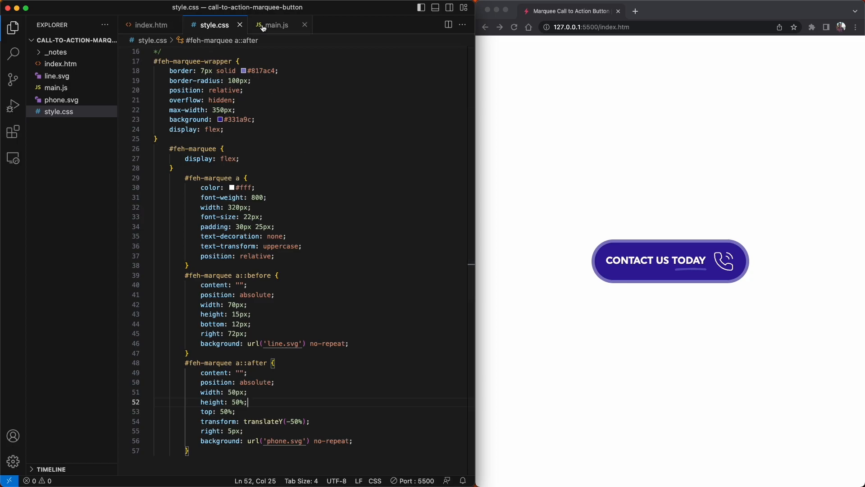
{"action": "left_click", "coordinate": [275, 25]}
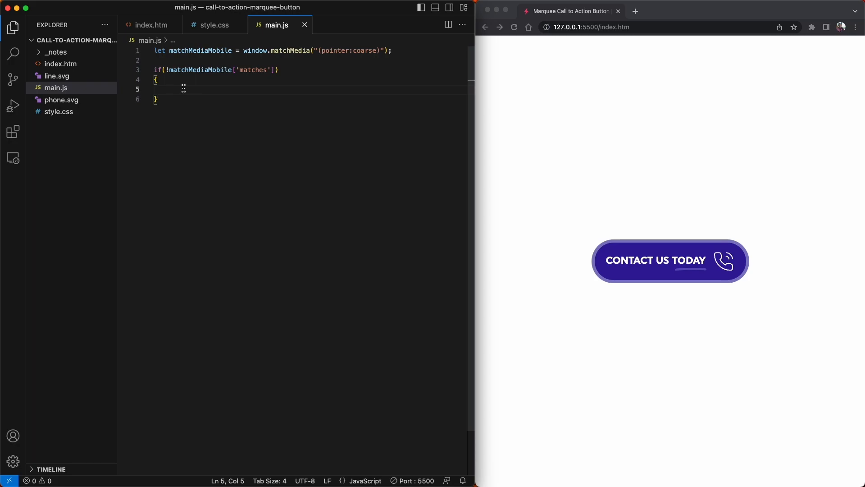
Step: Declare const marquee = document.getElementById('feh-marquee') in main.js
{"action": "type", "text": "const marq"}
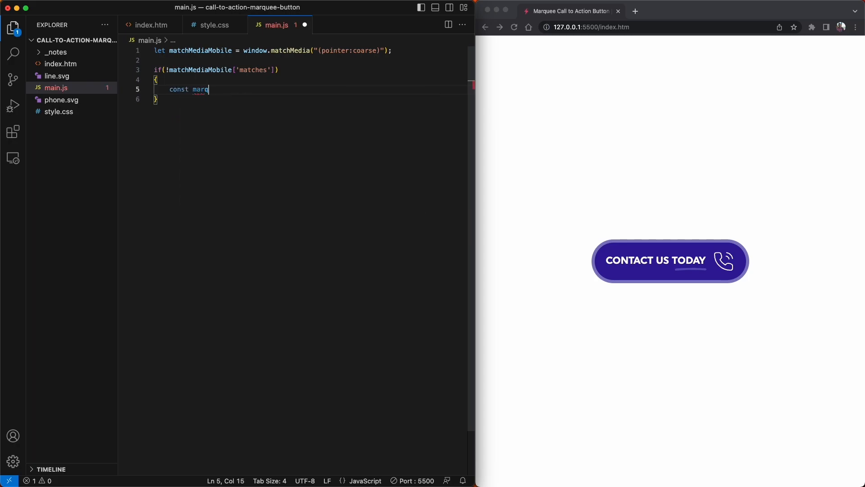
{"action": "type", "text": "uee = document"}
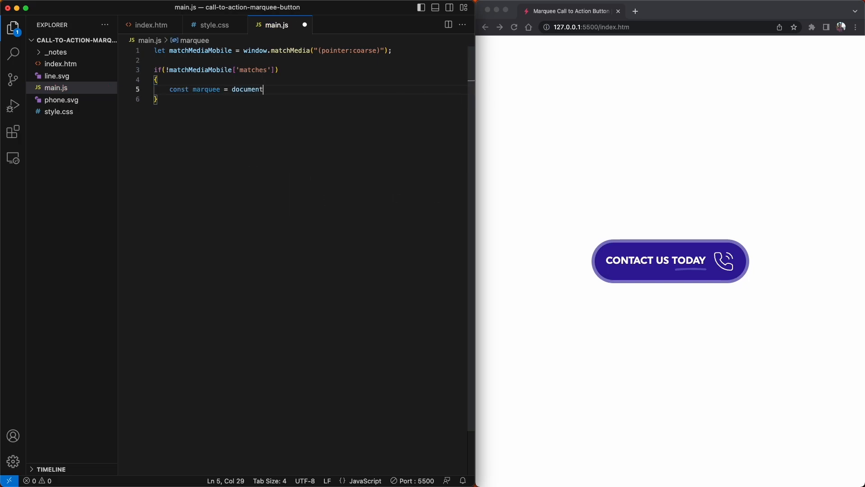
{"action": "type", "text": ".getElementById"}
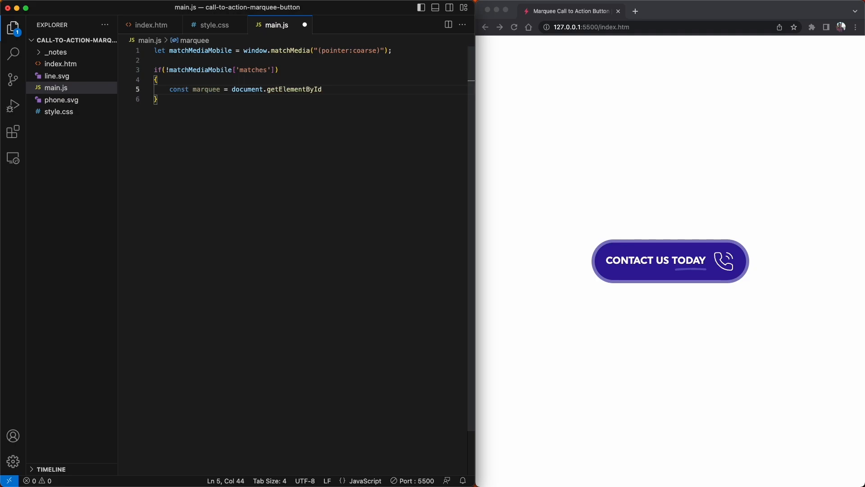
{"action": "type", "text": "('')"}
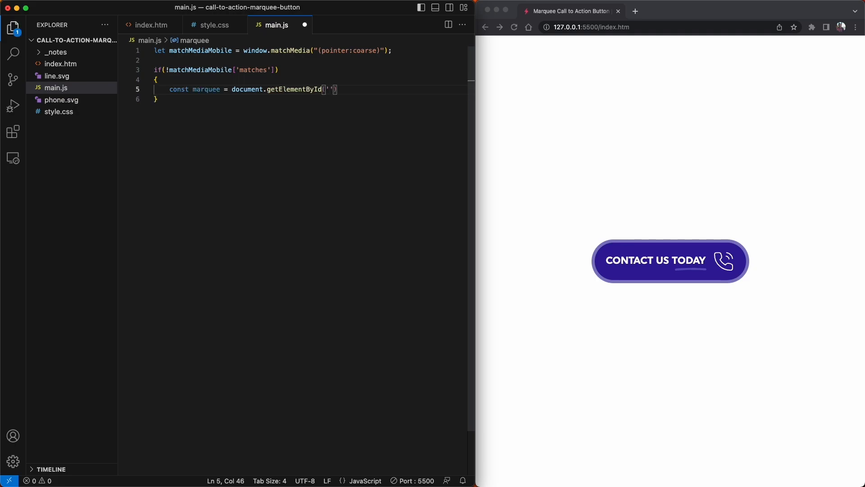
{"action": "type", "text": "feh-marquee"}
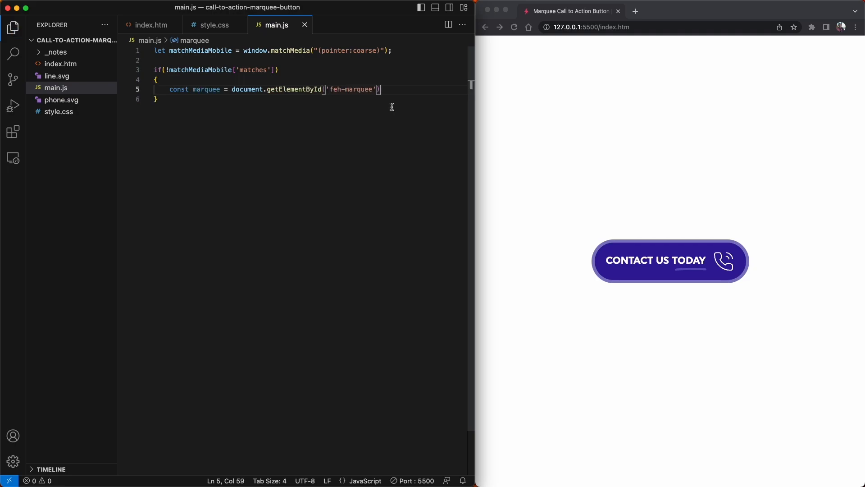
{"action": "key", "text": "Enter"}
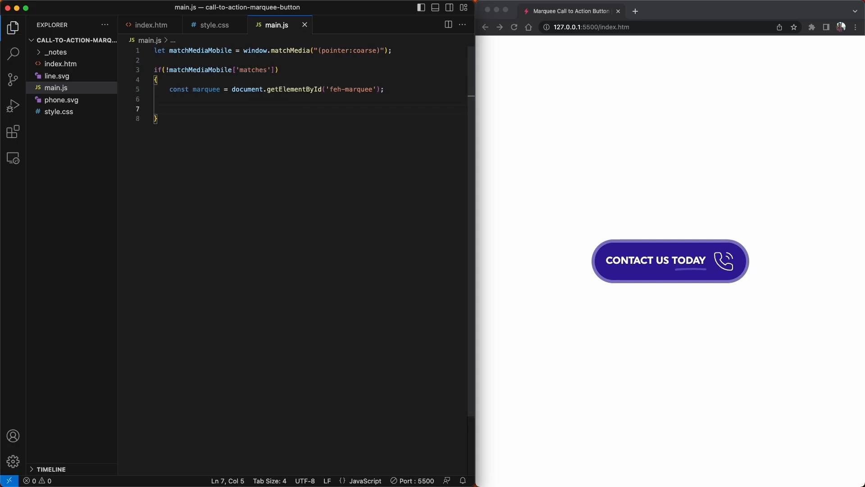
Step: Declare translateValue = 0, const step = 0.015 and intervalId = null
{"action": "type", "text": "let trans"}
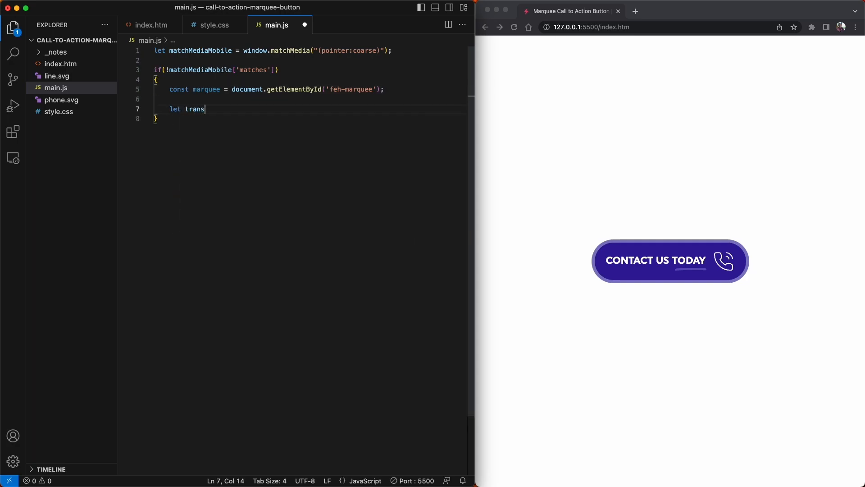
{"action": "type", "text": "late"}
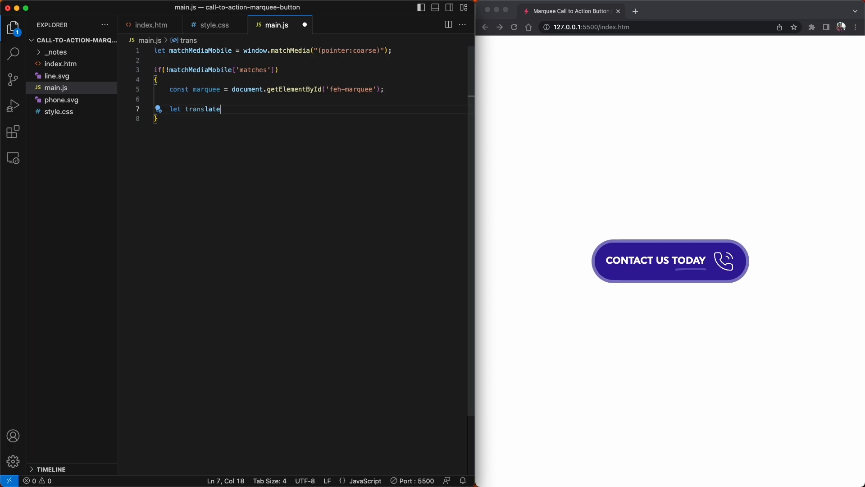
{"action": "type", "text": "Value"}
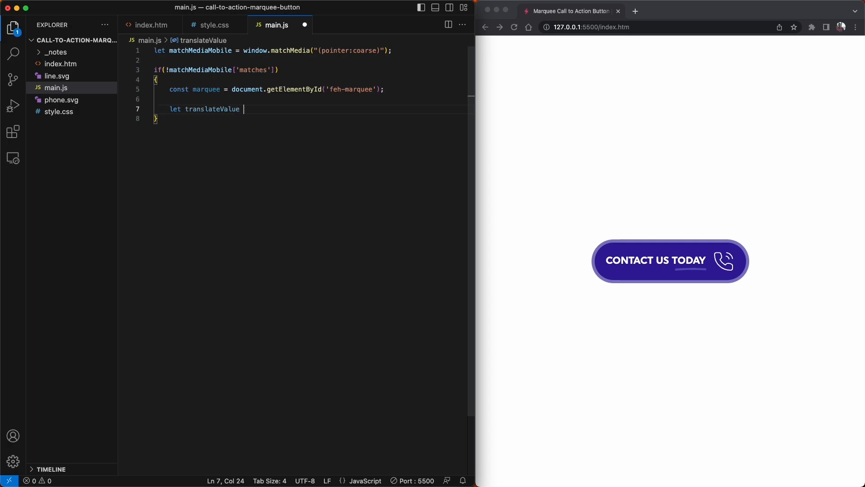
{"action": "type", "text": "= 0;"}
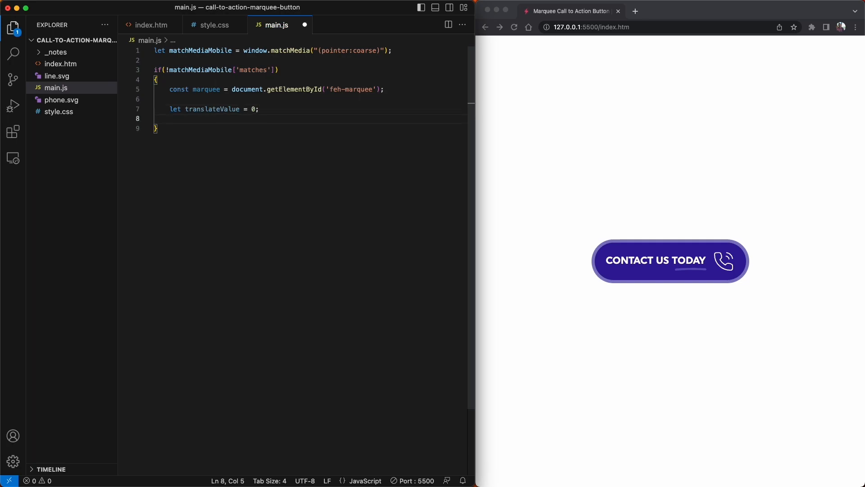
{"action": "type", "text": "const step"}
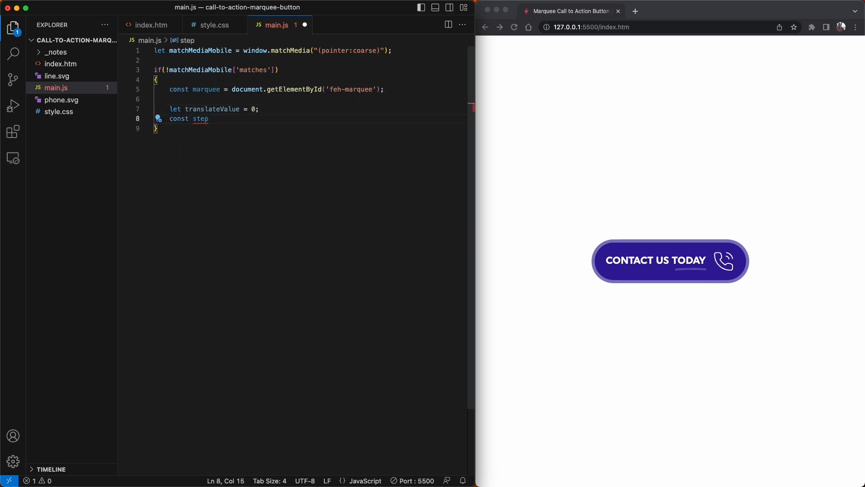
{"action": "type", "text": "= 0.015"}
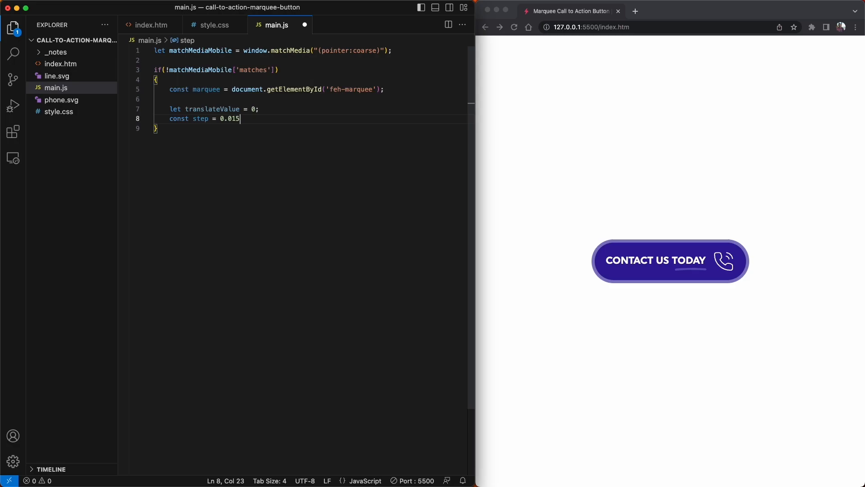
{"action": "type", "text": ";"}
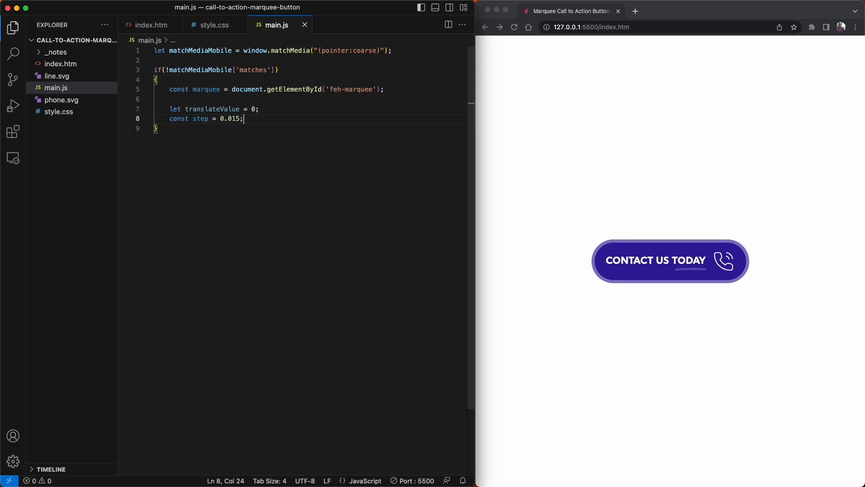
{"action": "type", "text": "let i"}
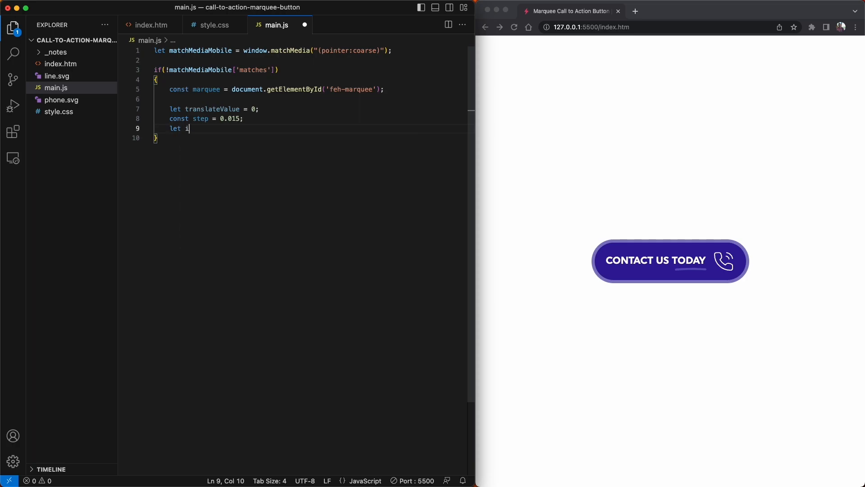
{"action": "type", "text": "ntervalId"}
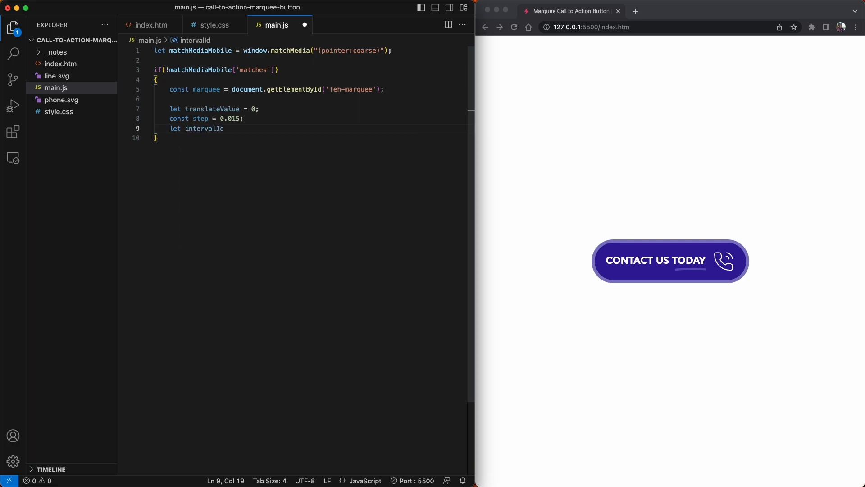
{"action": "type", "text": "= null;"}
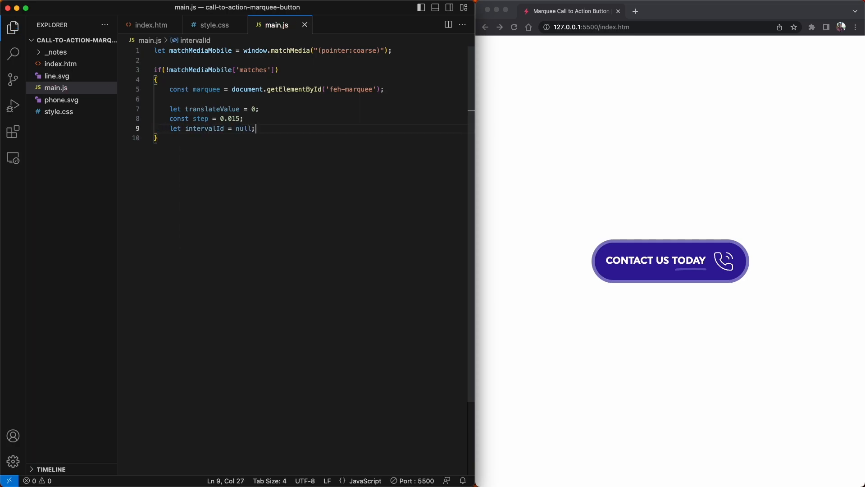
{"action": "type", "text": "f"}
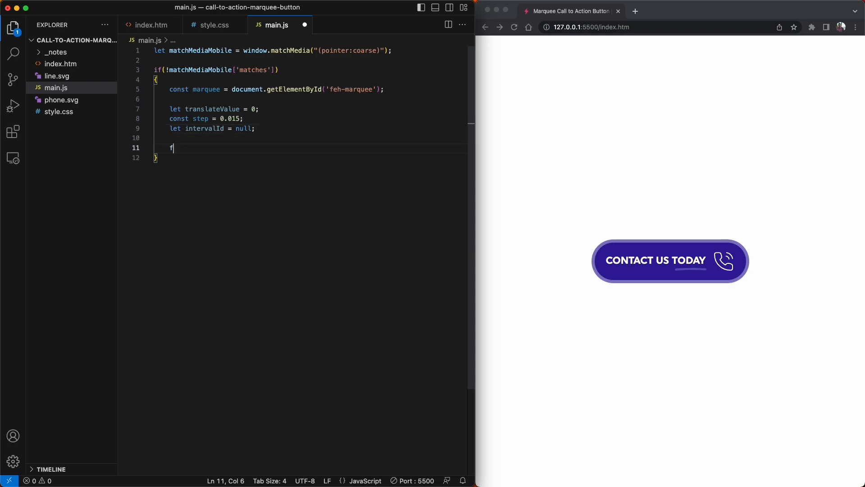
Step: Write startAnimation that, when intervalId === null, assigns intervalId a setInterval callback
{"action": "type", "text": "unction startAnimation() {"}
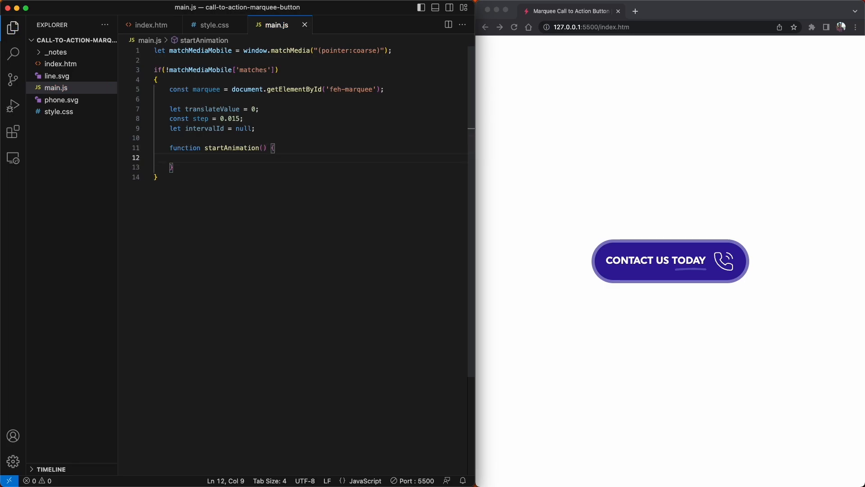
{"action": "type", "text": "if("}
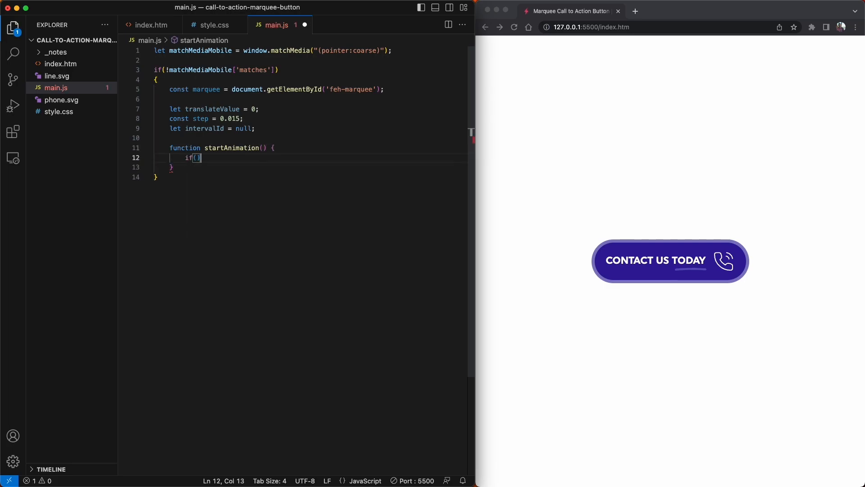
{"action": "type", "text": "intervalId"}
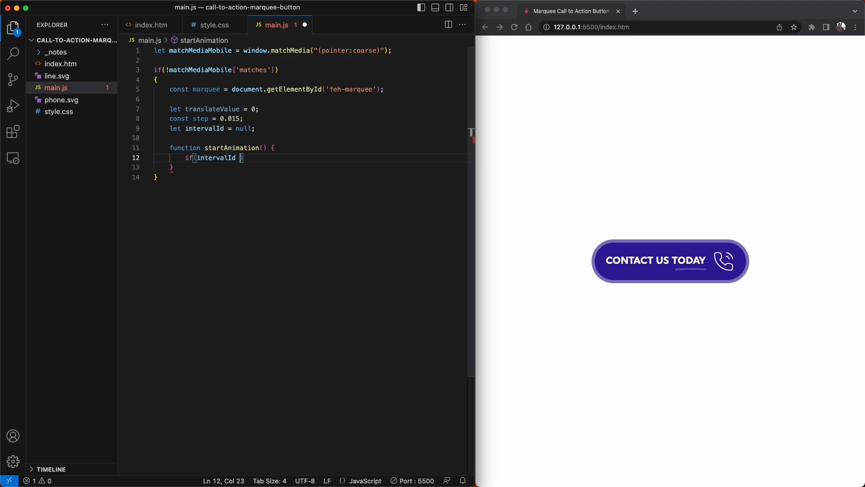
{"action": "type", "text": "=== null"}
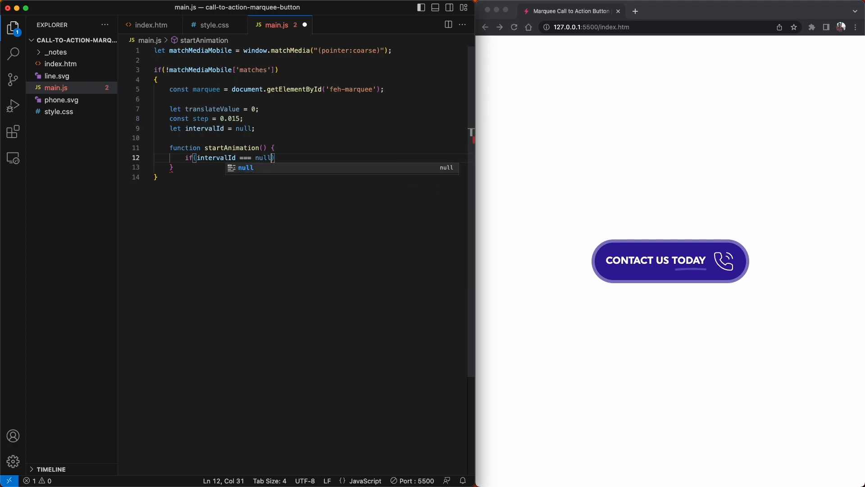
{"action": "type", "text": "{"}
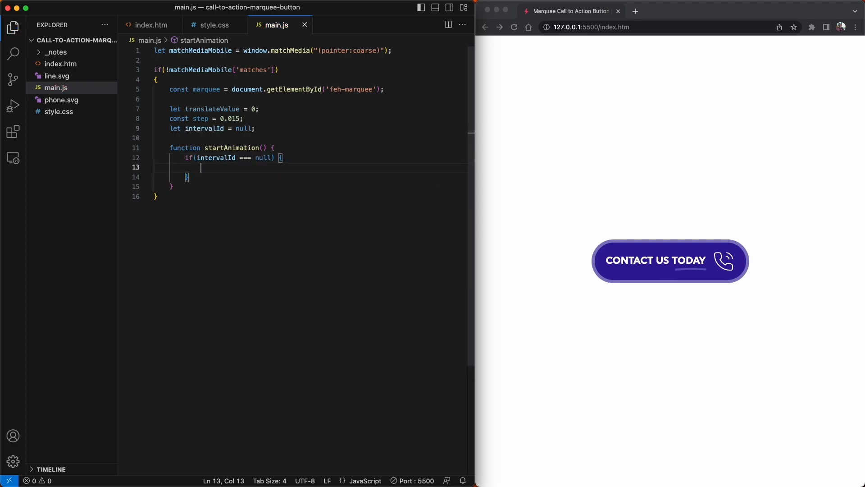
{"action": "type", "text": "intervalId"}
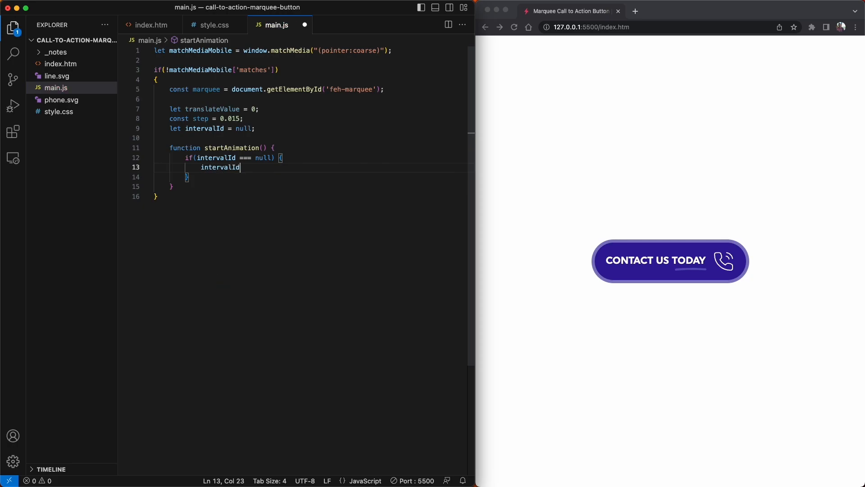
{"action": "type", "text": "= setInterval("}
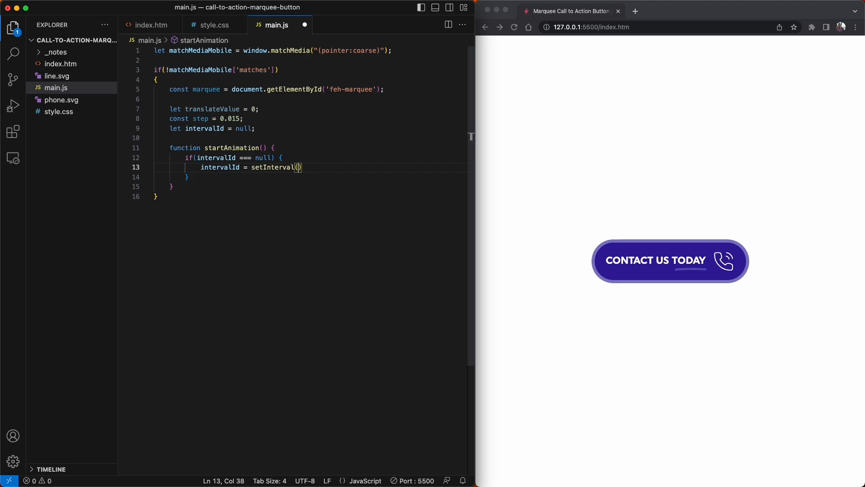
{"action": "type", "text": "function"}
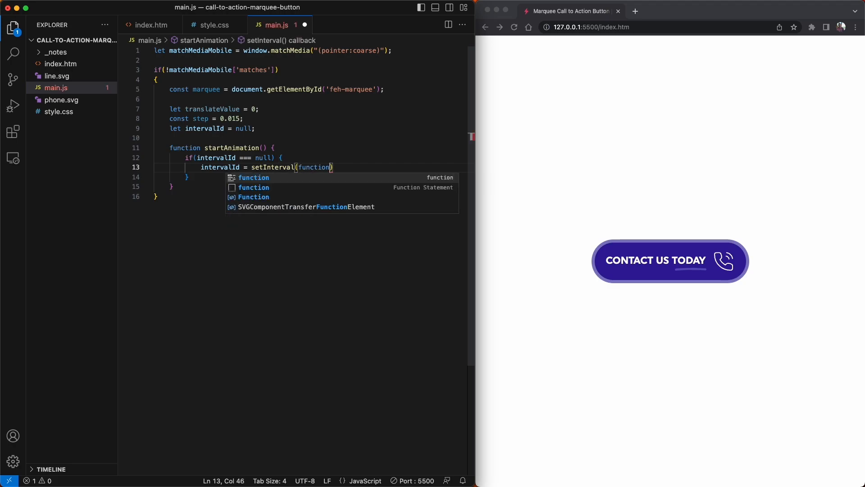
{"action": "type", "text": "marquee.style"}
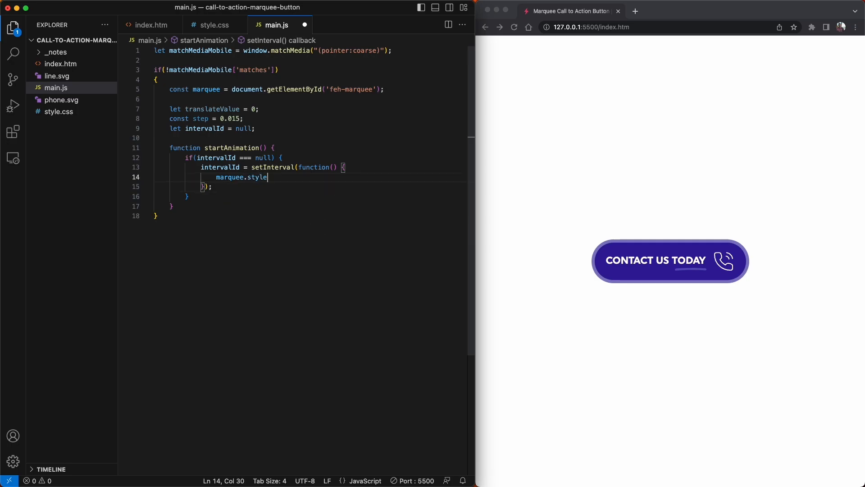
Step: Set marquee transform to translate3d(translateValue.toFixed(3)%, 0, 0) and decrement translateValue by step
{"action": "type", "text": ".transform = \"\";"}
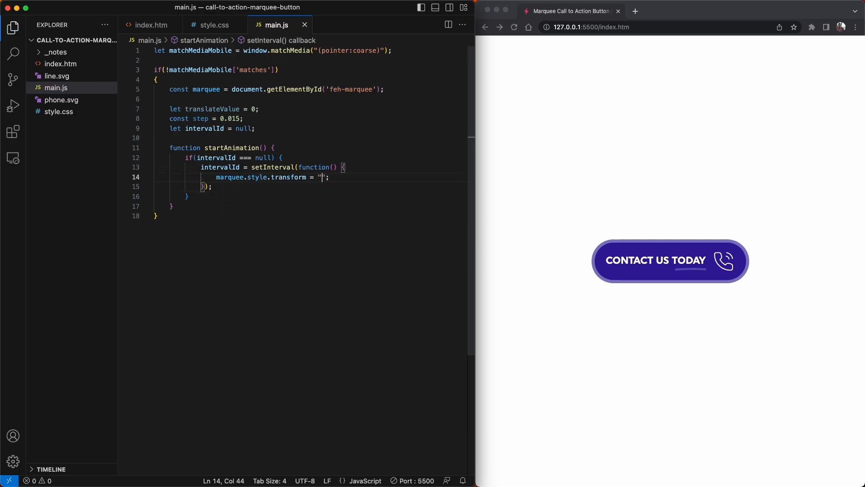
{"action": "type", "text": "translate3d"}
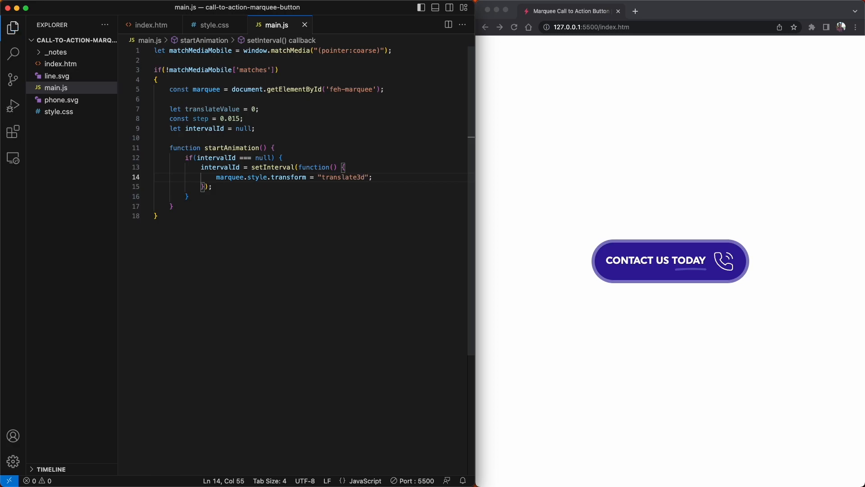
{"action": "type", "text": "("}
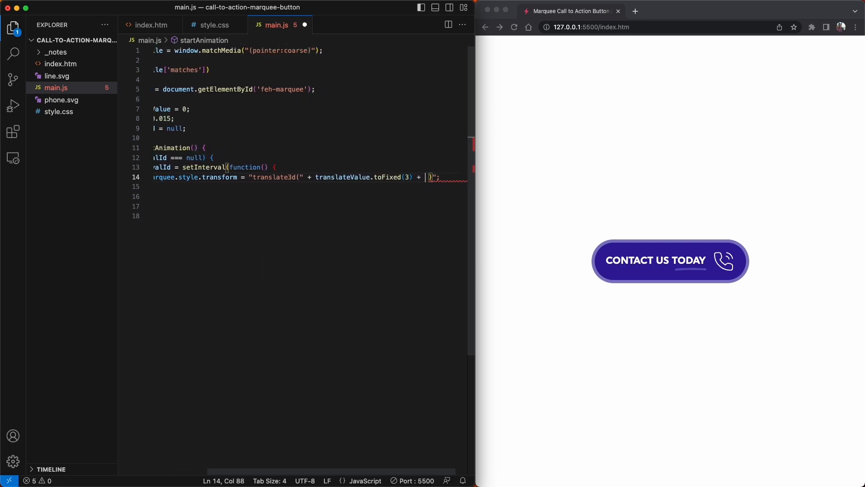
{"action": "type", "text": "%, 0, 0"}
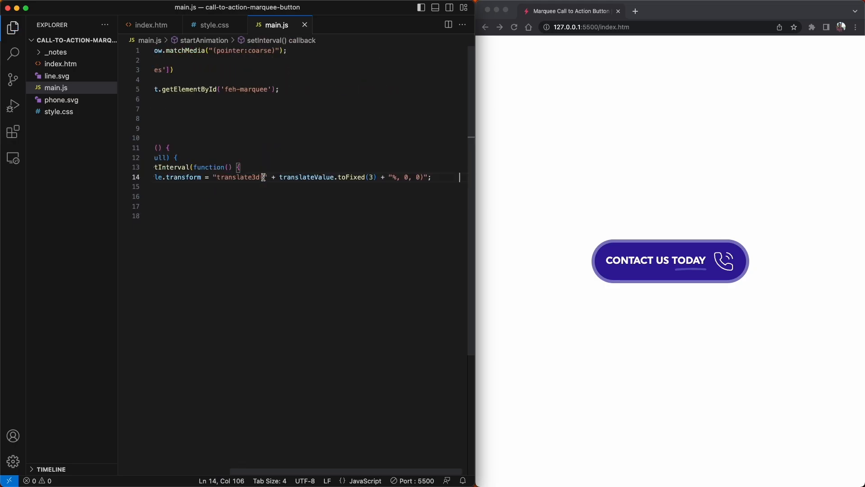
{"action": "type", "text": "translateValue -= step;"}
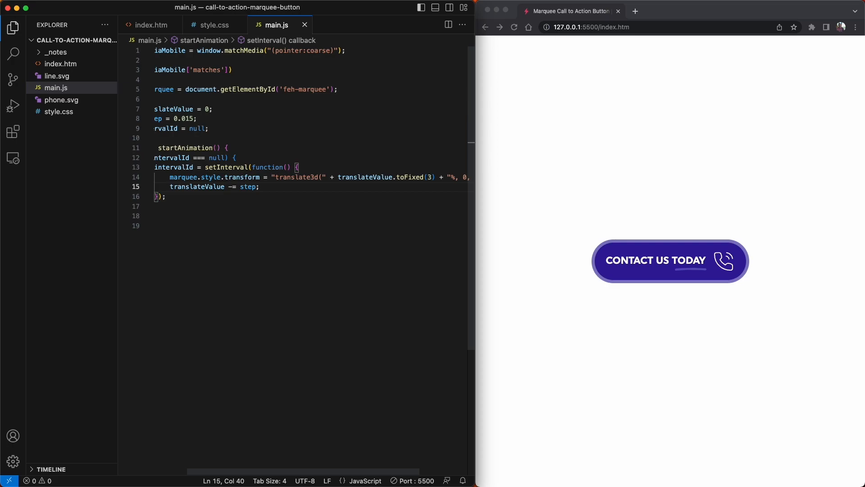
{"action": "type", "text": "if()"}
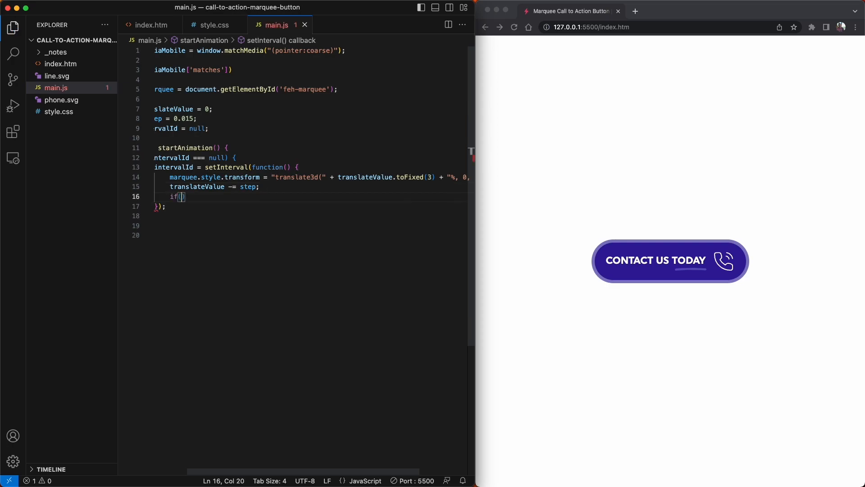
Step: Reset translateValue to 0 when it reaches -25, and set the interval delay to 0.5
{"action": "type", "text": "translateValue;"}
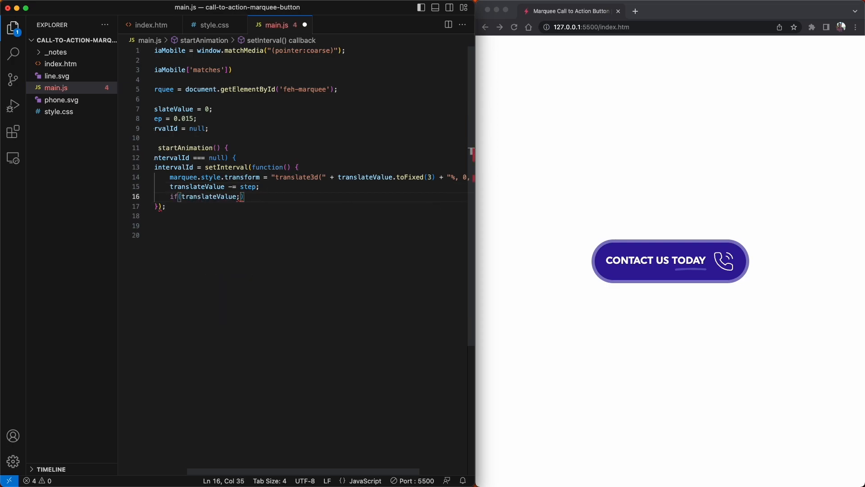
{"action": "type", "text": "<="}
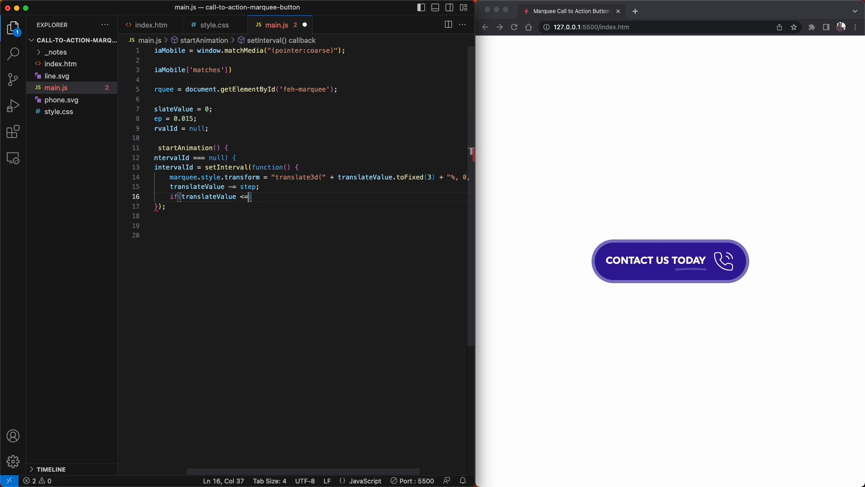
{"action": "type", "text": "-25"}
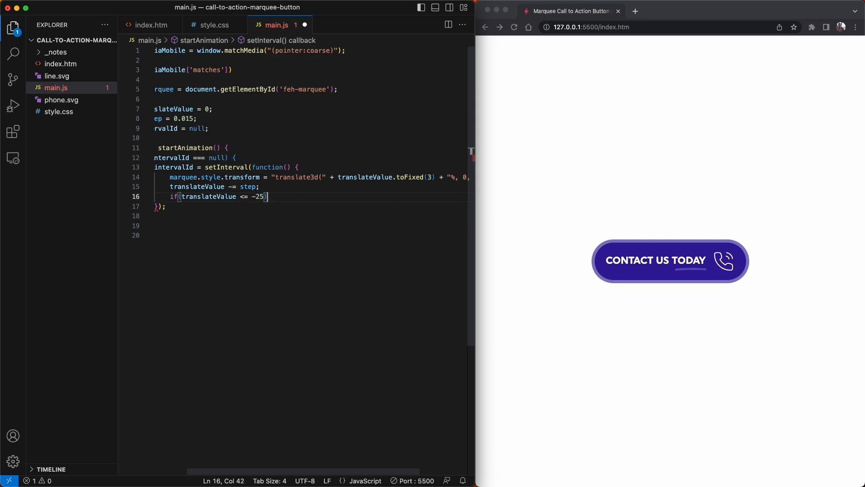
{"action": "type", "text": "{"}
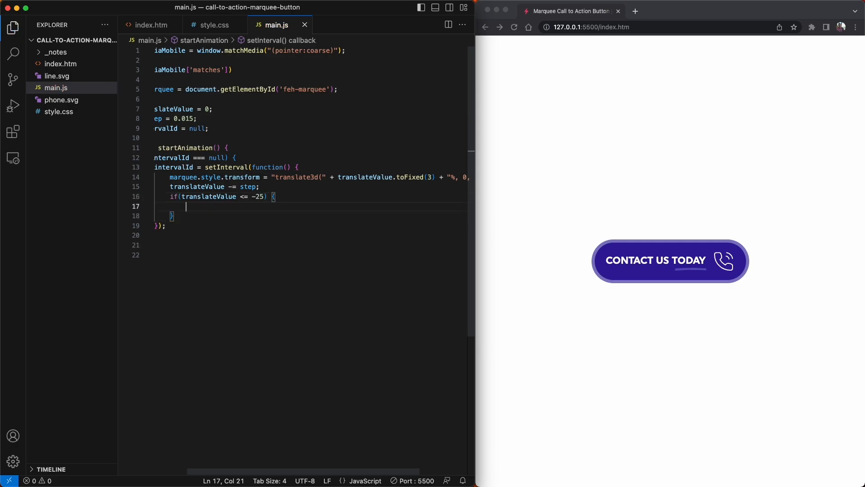
{"action": "type", "text": "translateValue = 0;"}
{"action": "left_click", "coordinate": [310, 225]}
{"action": "type", "text": ", 0.5"}
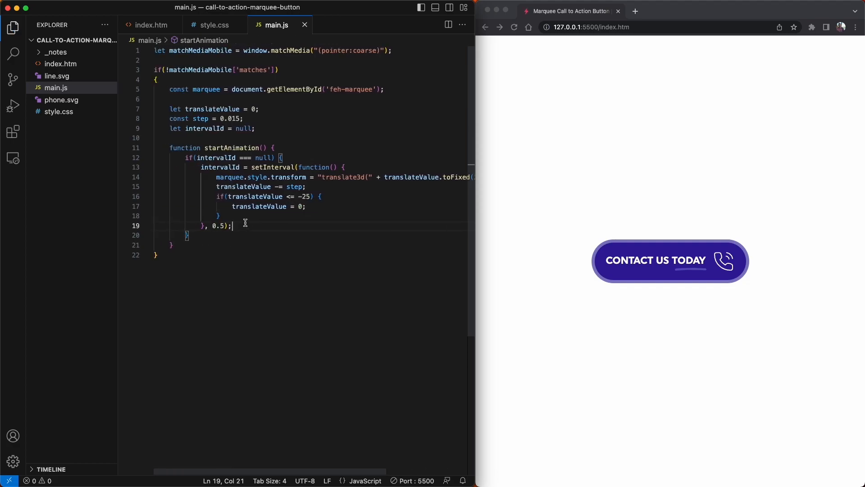
{"action": "double_click", "coordinate": [230, 148]}
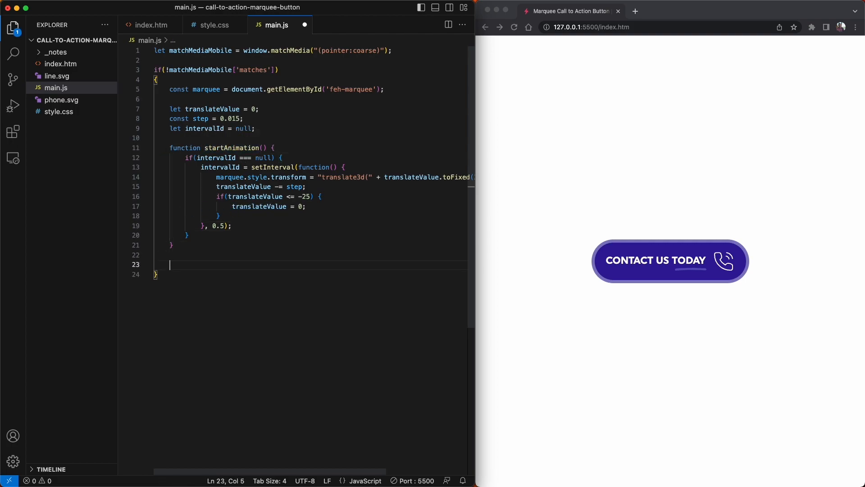
{"action": "type", "text": "startAnimation();"}
{"action": "type", "text": "marquee.addEv"}
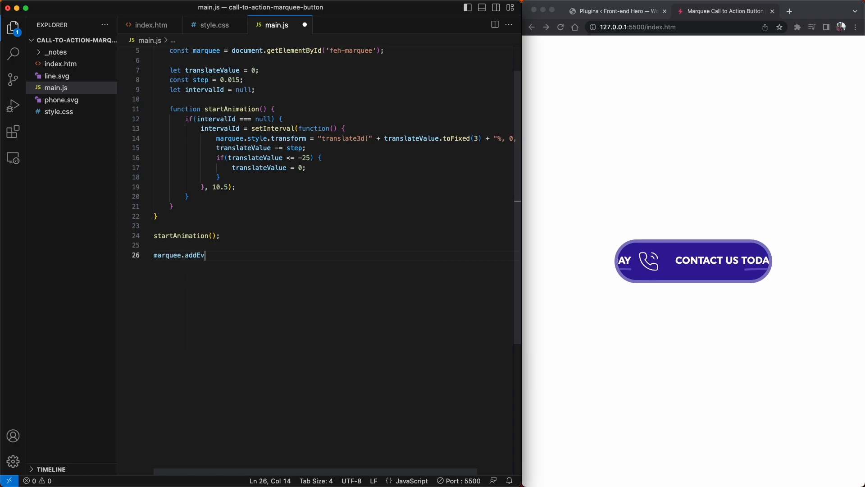
Step: Add a mouseover listener on the marquee that clears intervalId and sets it to null
{"action": "type", "text": "ent"}
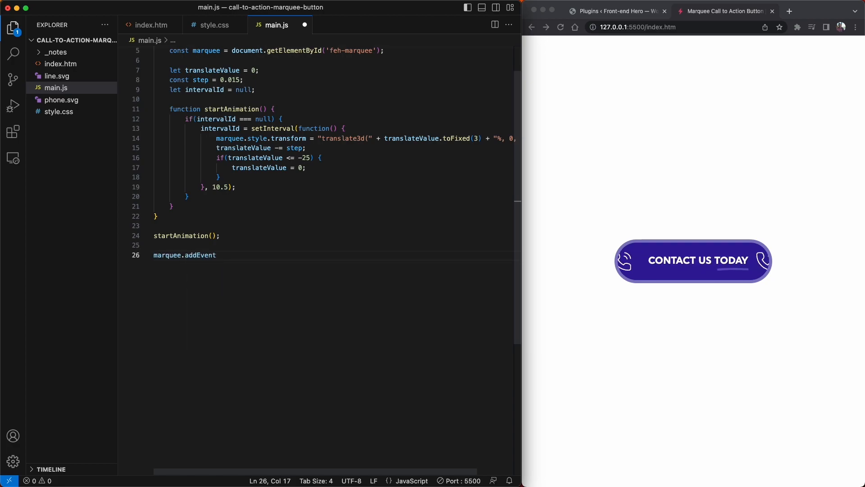
{"action": "type", "text": "Listener"}
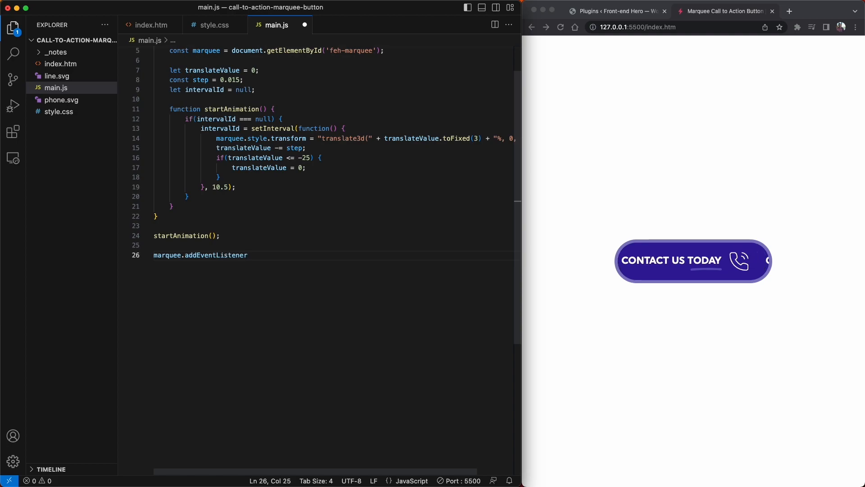
{"action": "type", "text": "('')"}
{"action": "type", "text": "intervalId"}
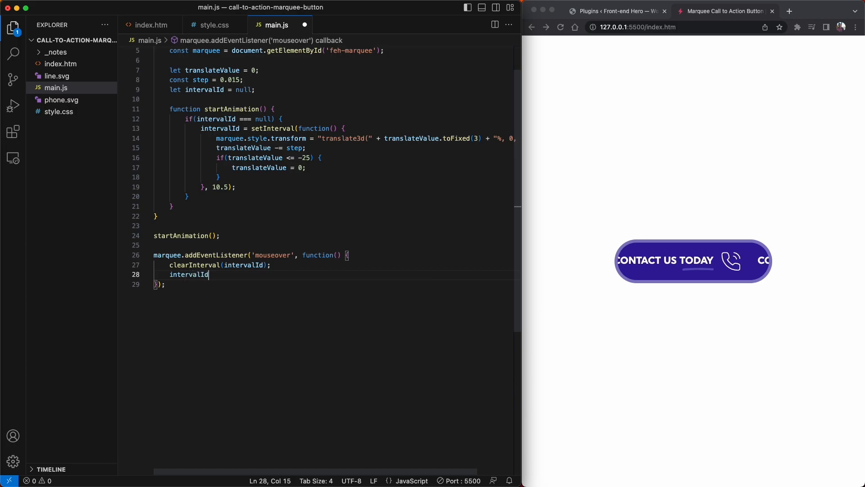
{"action": "type", "text": "= null;"}
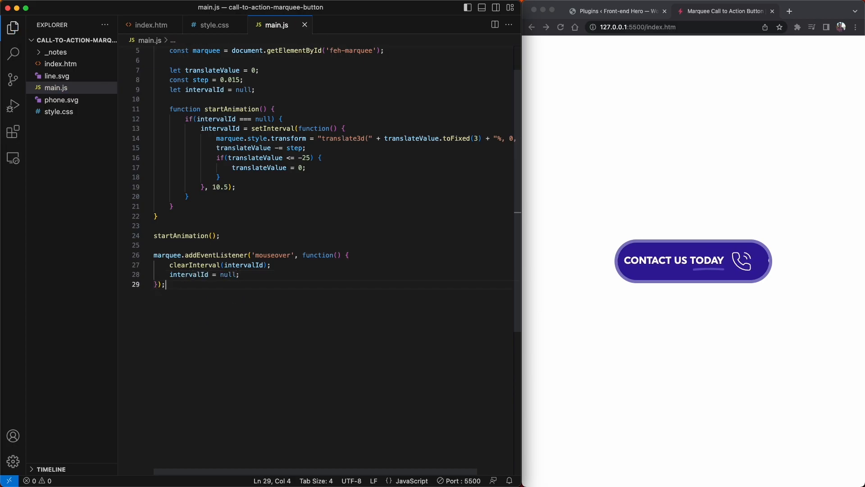
Step: Add marquee.addEventListener('mouseout', startAnimation); to restart the scrolling
{"action": "type", "text": "ma"}
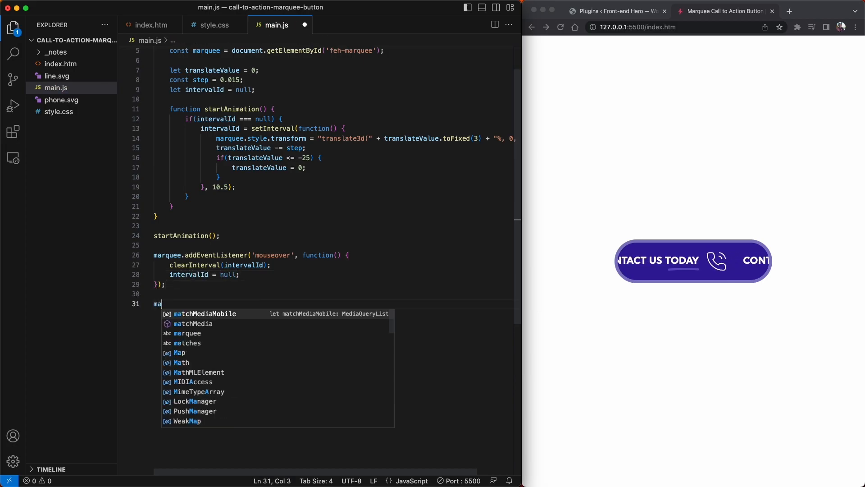
{"action": "type", "text": "rquee.addEventListener"}
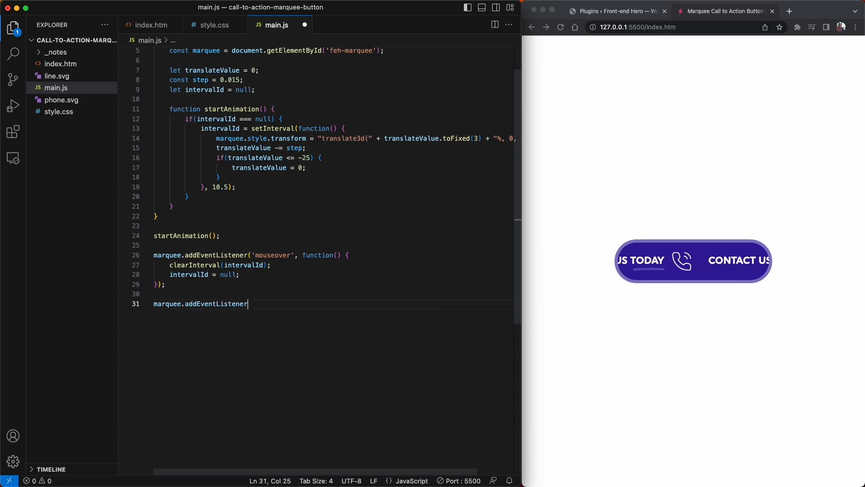
{"action": "type", "text": "('mouseout')"}
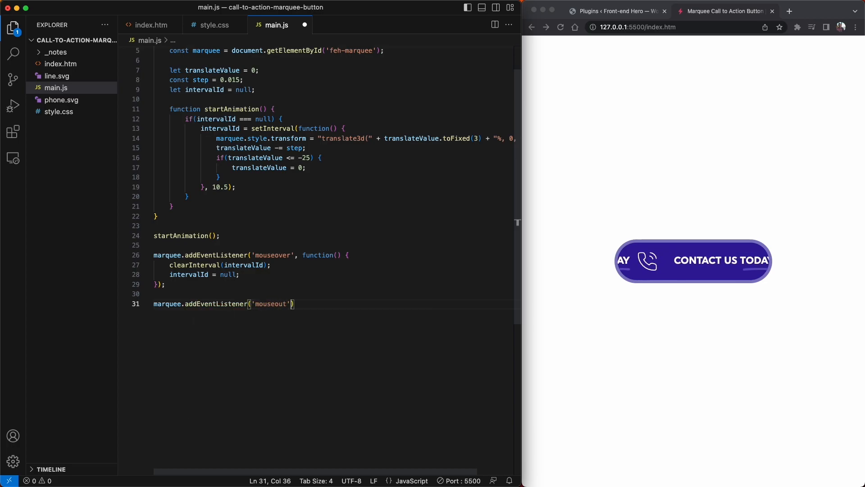
{"action": "type", "text": ", startAnimation);"}
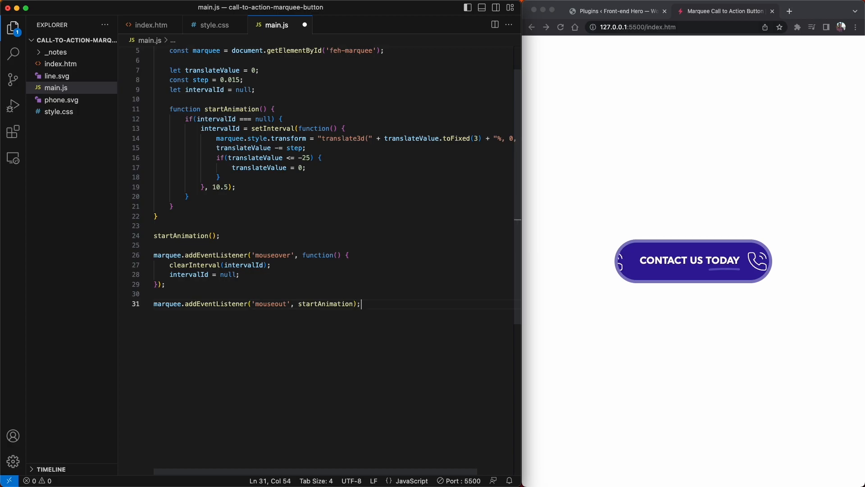